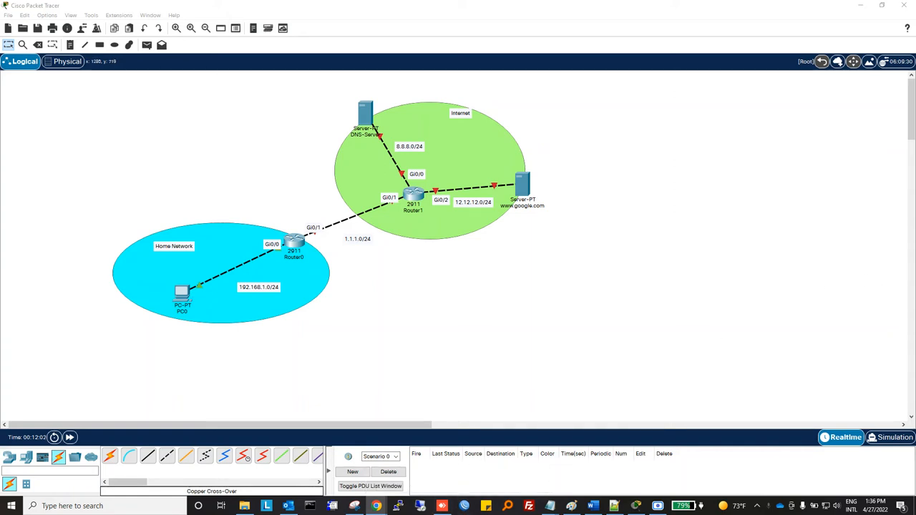
mouse_move(537, 335)
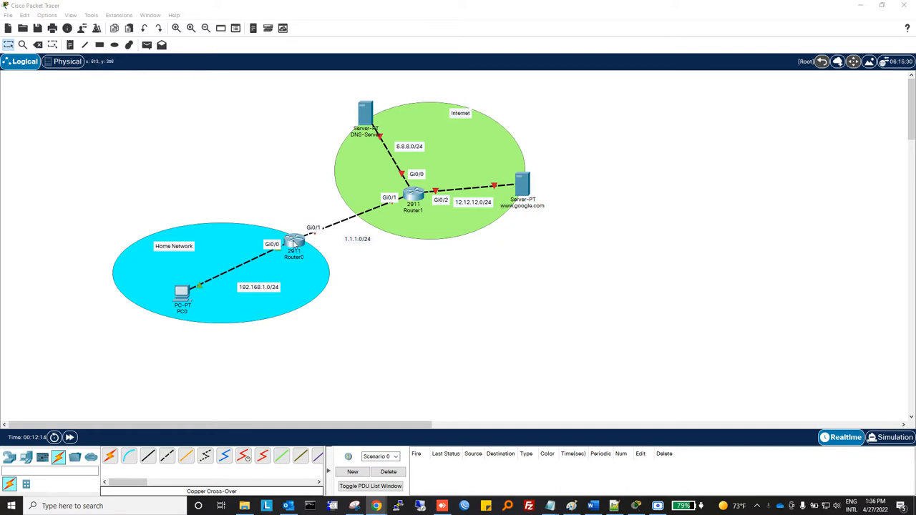
mouse_move(174, 256)
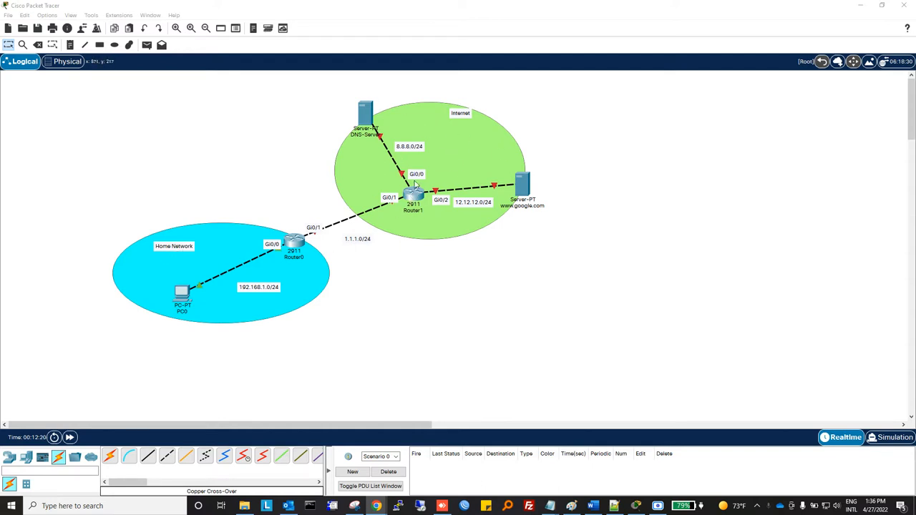
mouse_move(428, 166)
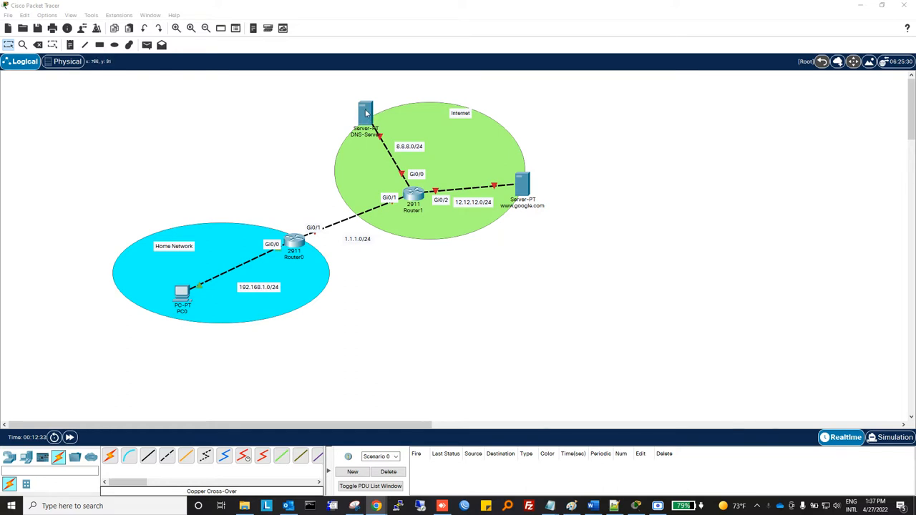
mouse_move(364, 111)
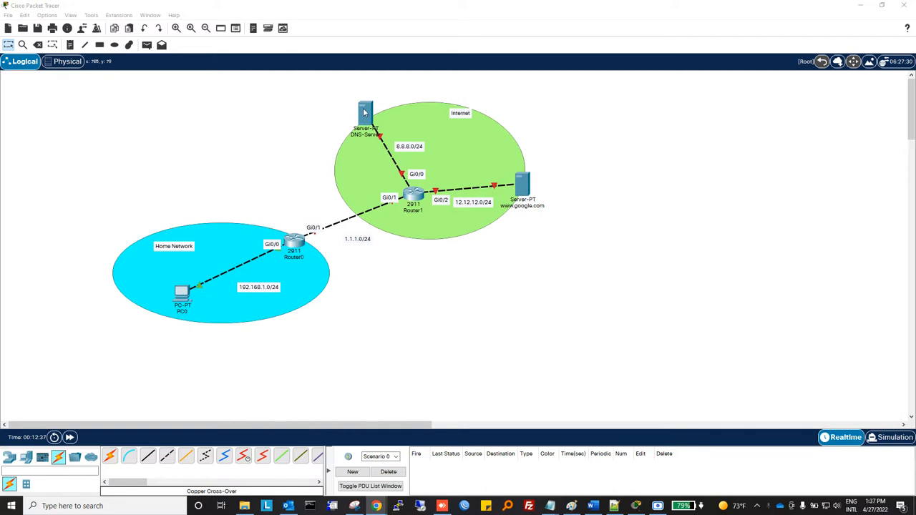
mouse_move(523, 188)
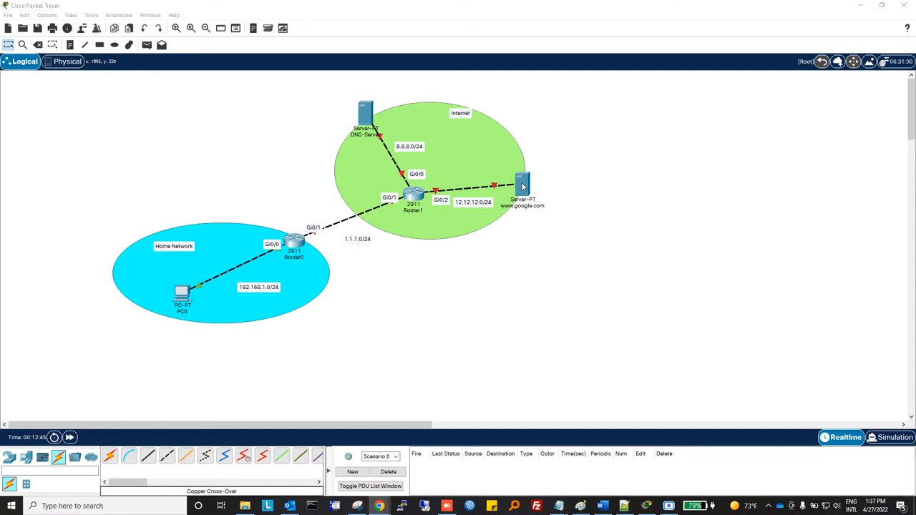
mouse_move(516, 211)
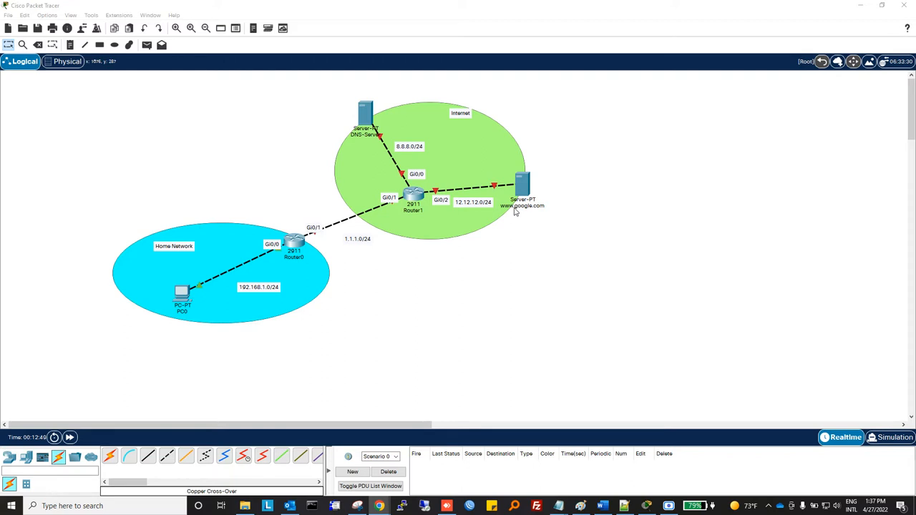
mouse_move(527, 212)
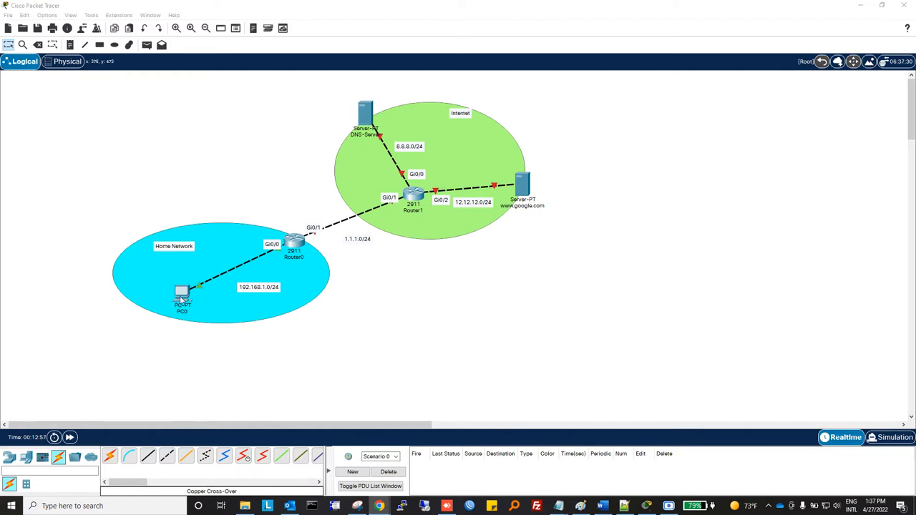
double_click(182, 294)
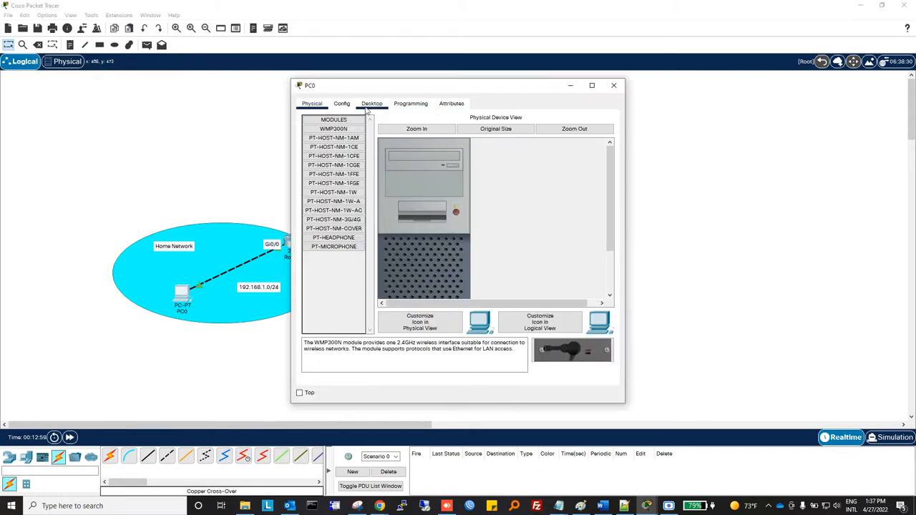
click(371, 103)
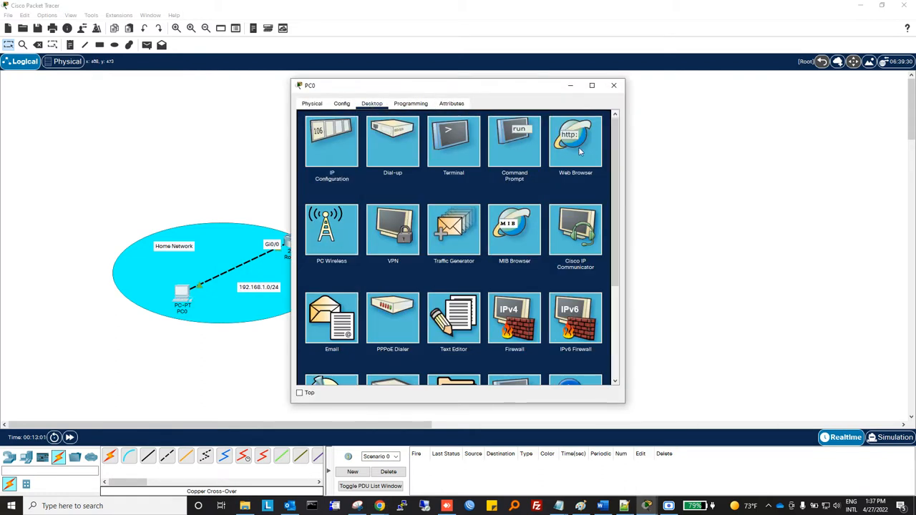
click(576, 141)
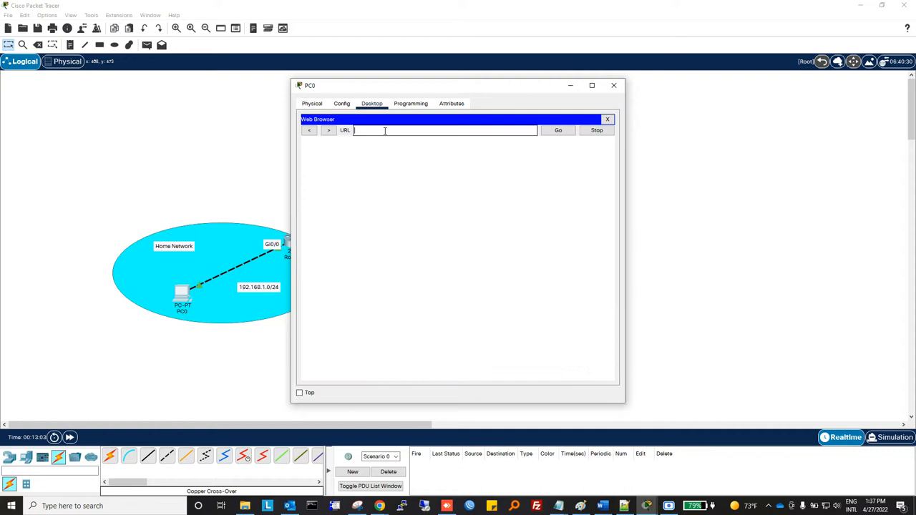
text(www.google.com)
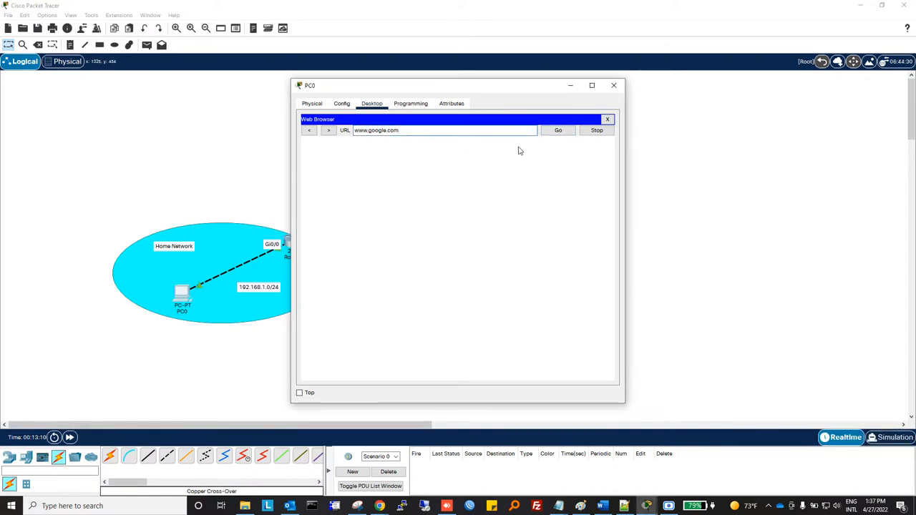
click(558, 130)
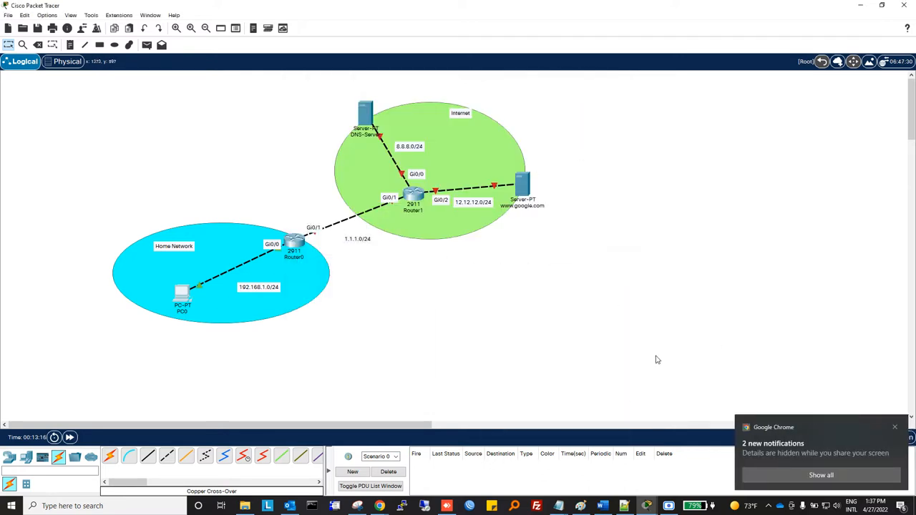
mouse_move(523, 224)
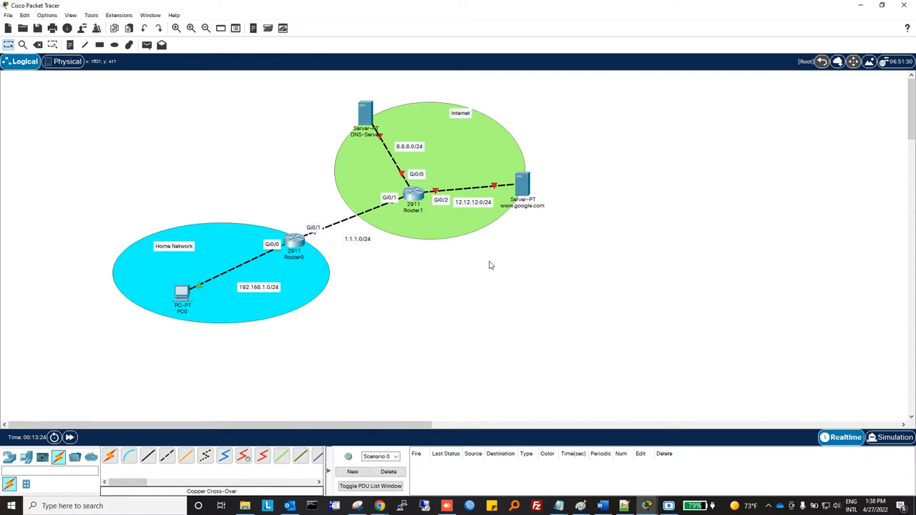
mouse_move(306, 231)
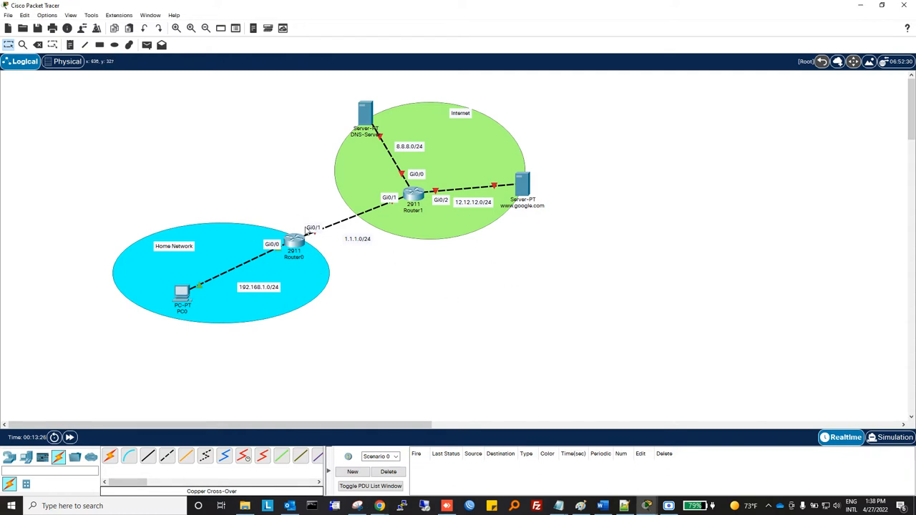
mouse_move(518, 443)
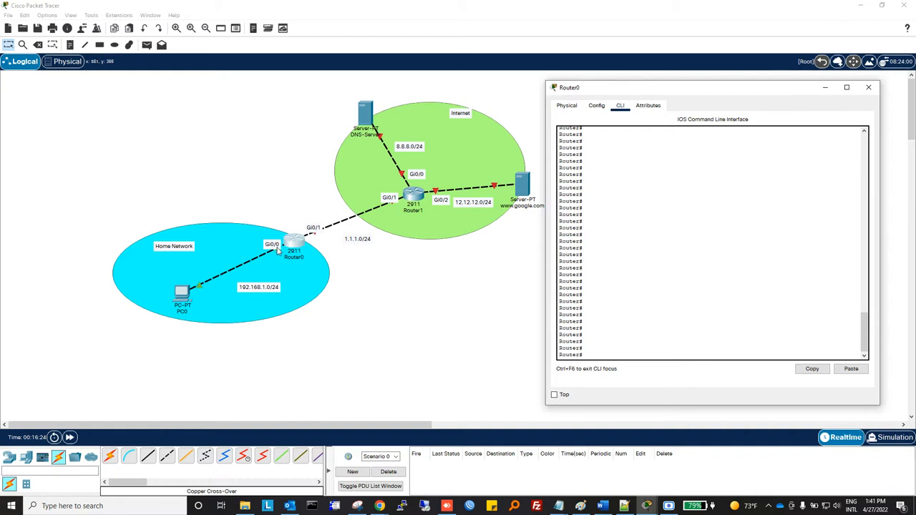
mouse_move(266, 293)
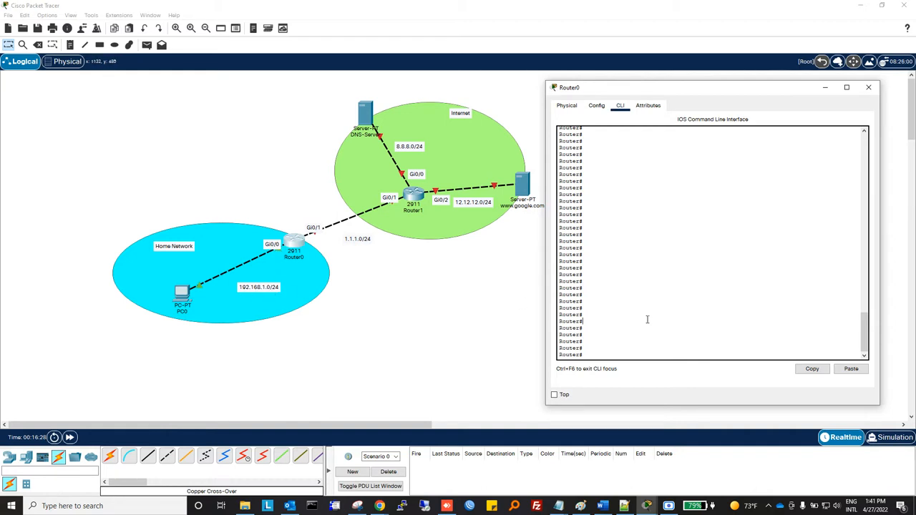
Enable Router0 Gi0/0 as LAN 192.168.1.1 255.255.255.0 with ip nat inside.
text(conf t)
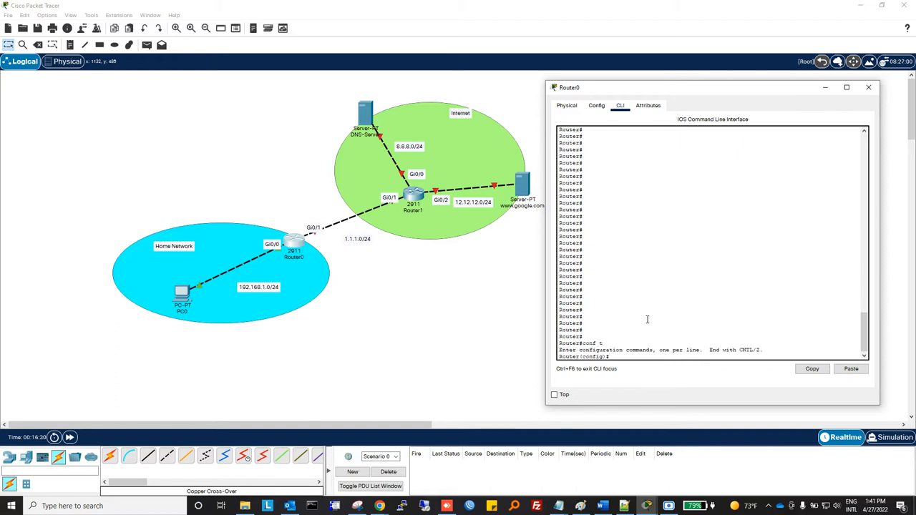
text(int gi0/0)
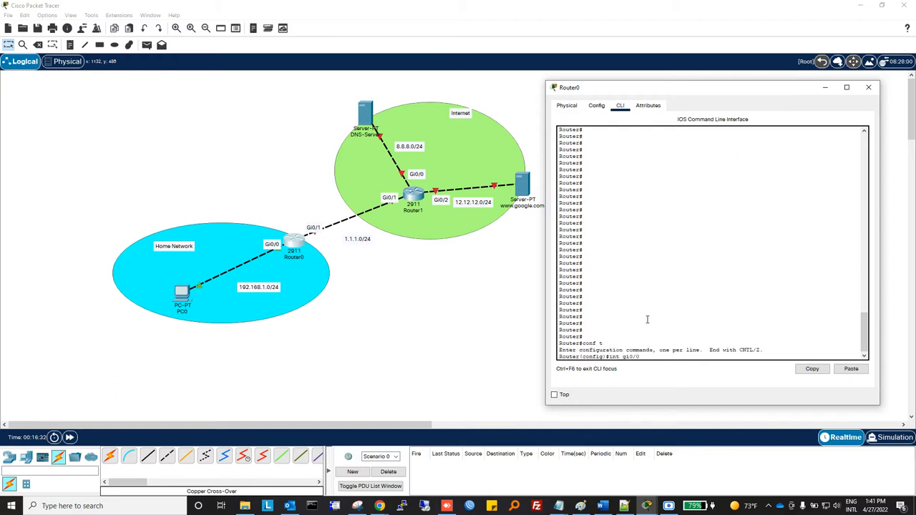
text(no shut)
text(description LAN)
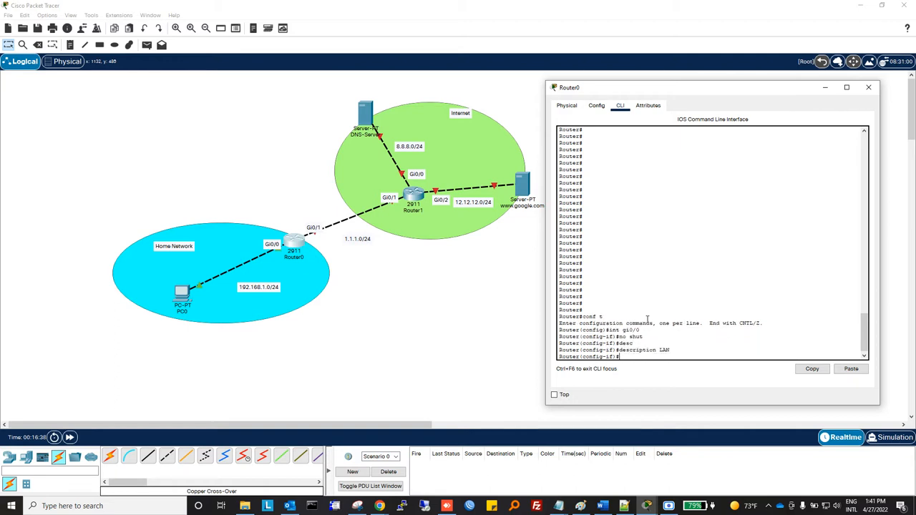
text(ip address 192.168.1.1)
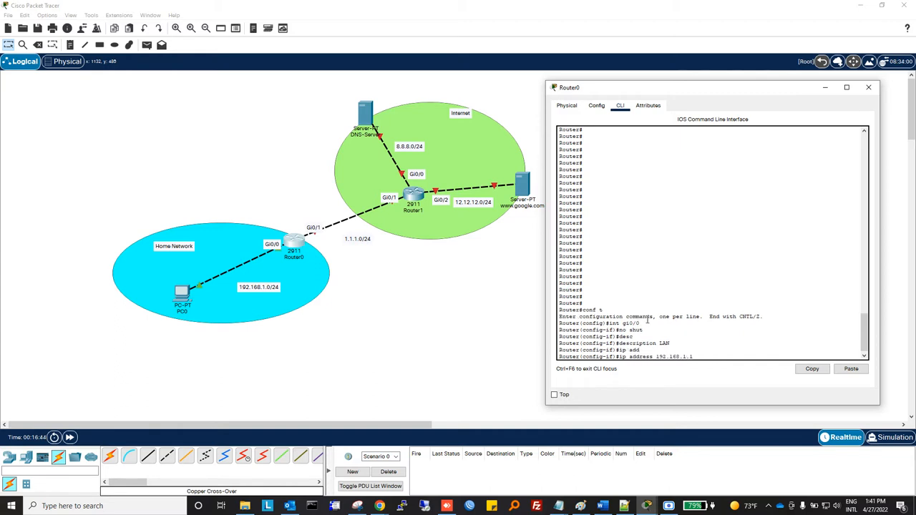
text(255.255.255.0)
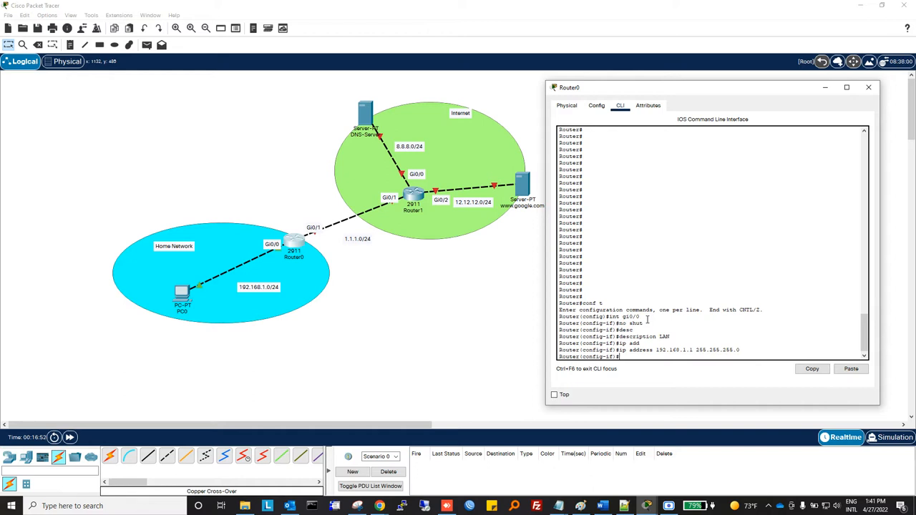
text(ip)
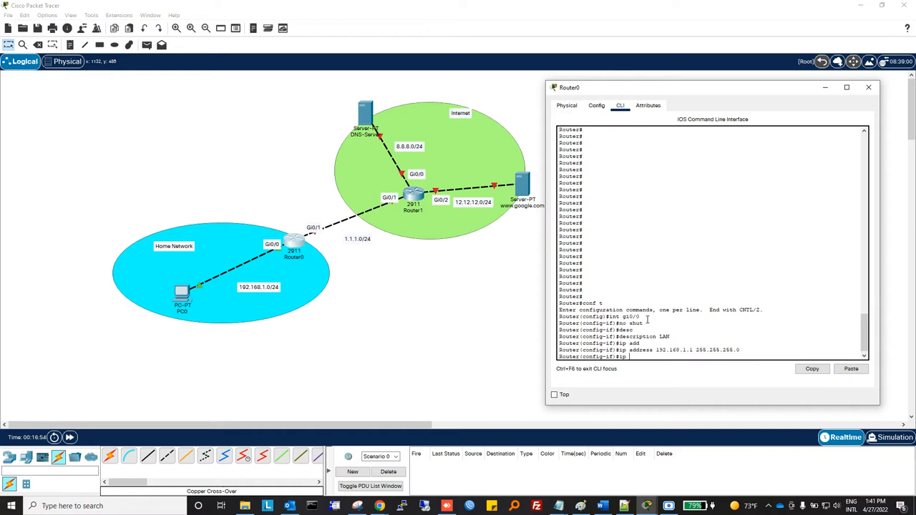
text(nat insi)
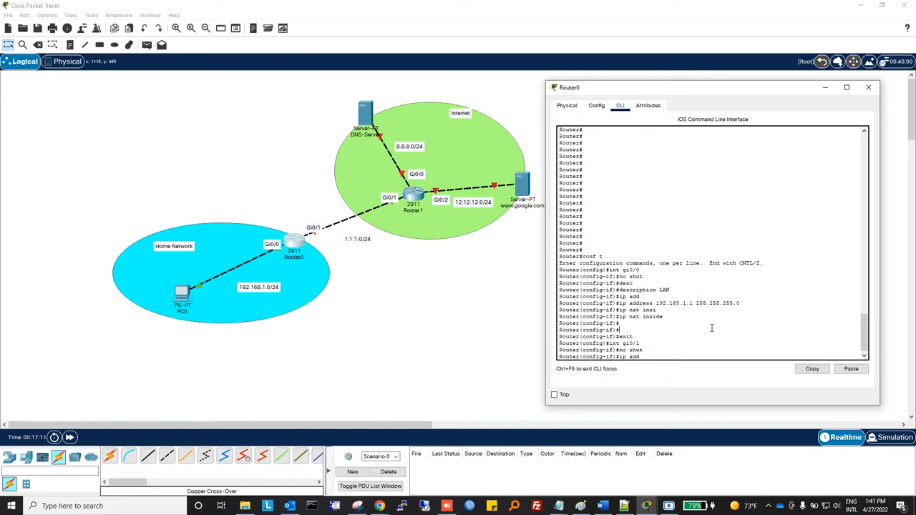
Set Gi0/1 as WAN 1.1.1.1 255.255.255.0 with ip nat outside.
text(1.1.1.1)
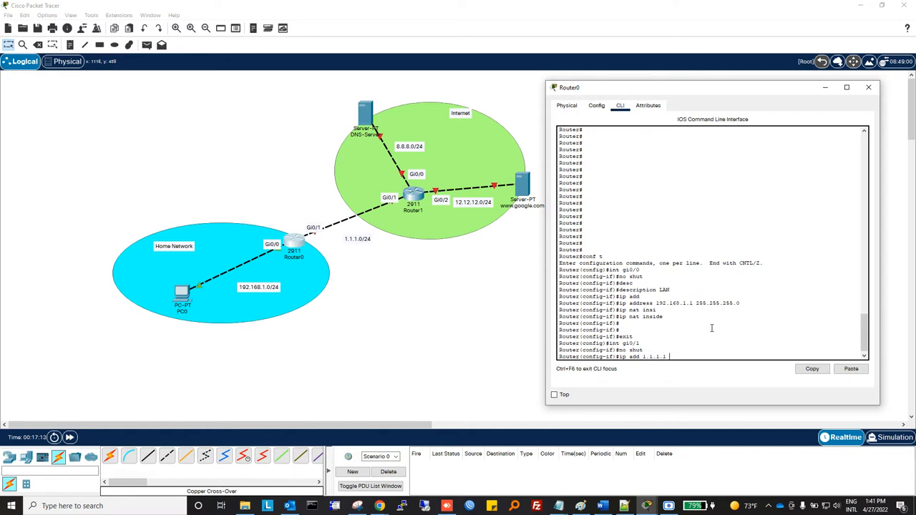
text(255.255.255.0)
text(description WAN)
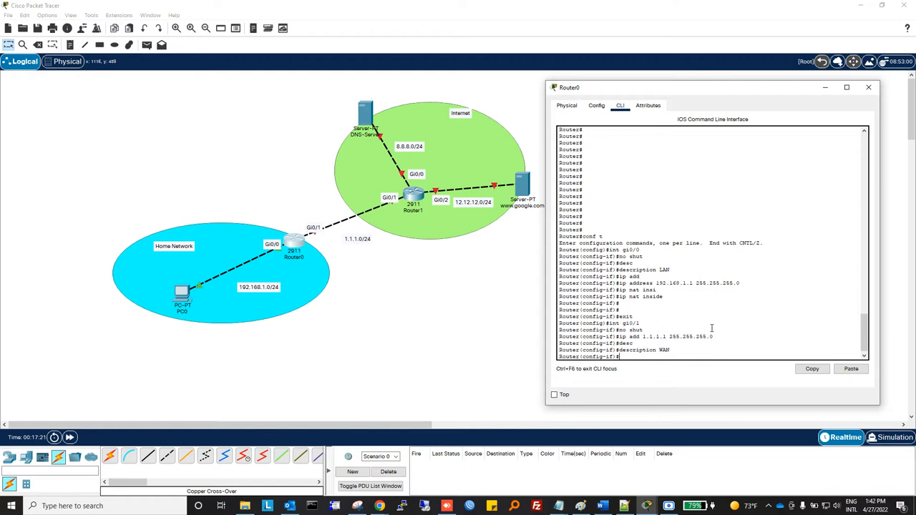
text(ip nat)
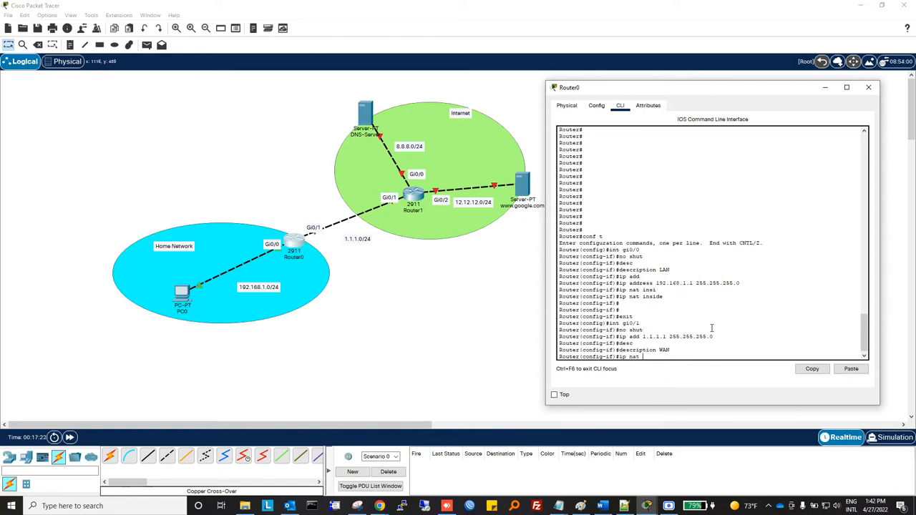
text(outs)
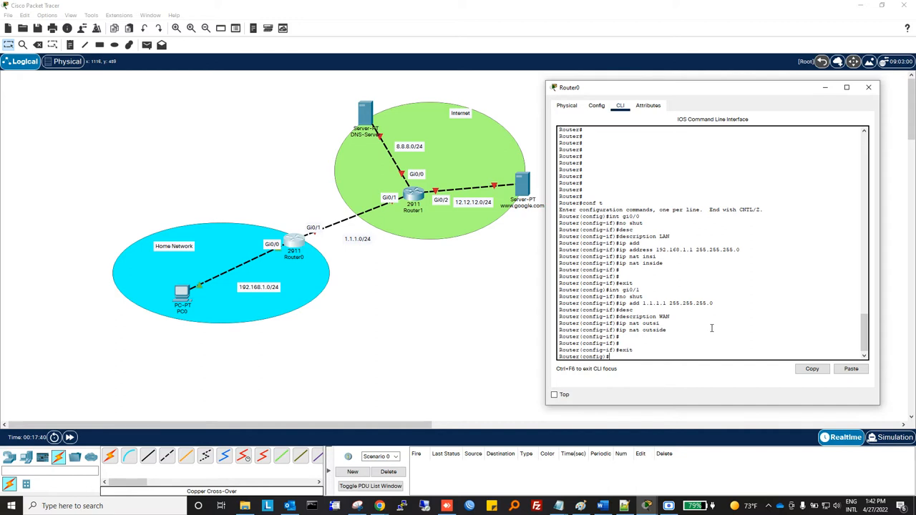
Create standard access list IP-NAT permitting 192.168.1.0 0.0.0.255.
text(ip access-li)
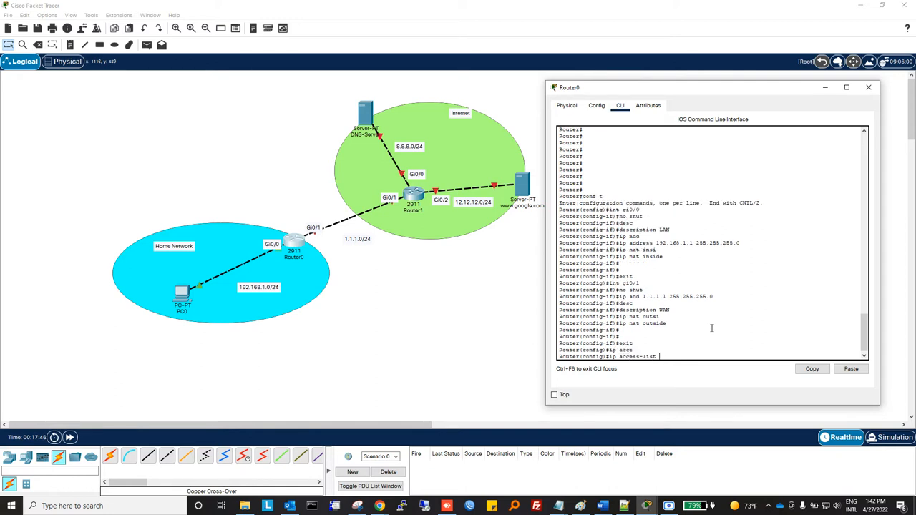
text(standard)
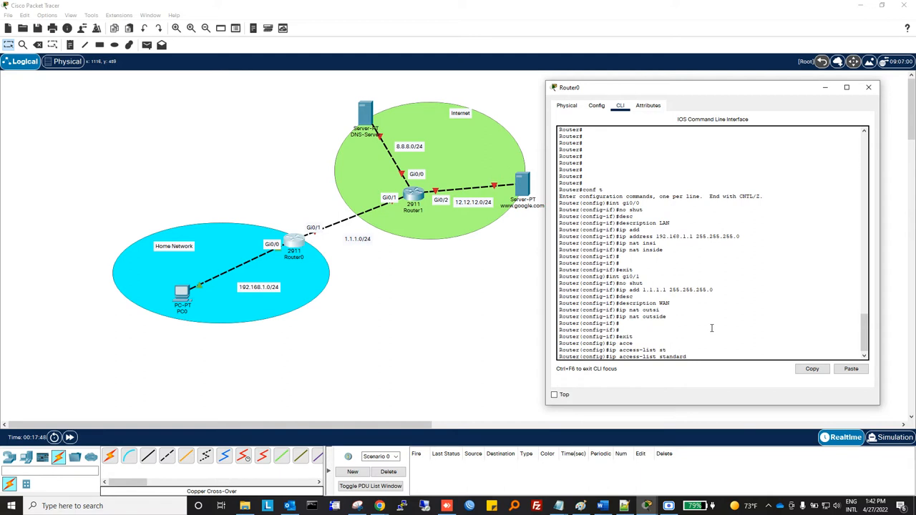
text(IP-NAT)
text(permit)
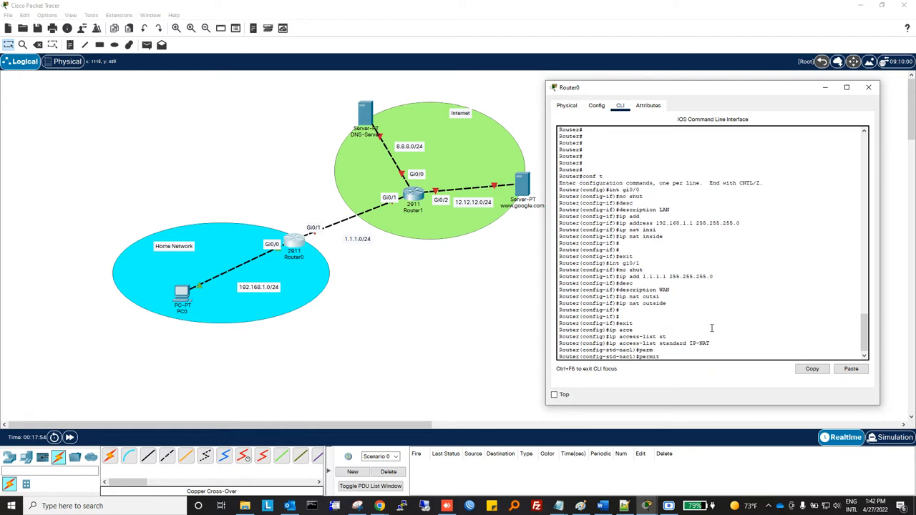
text(192)
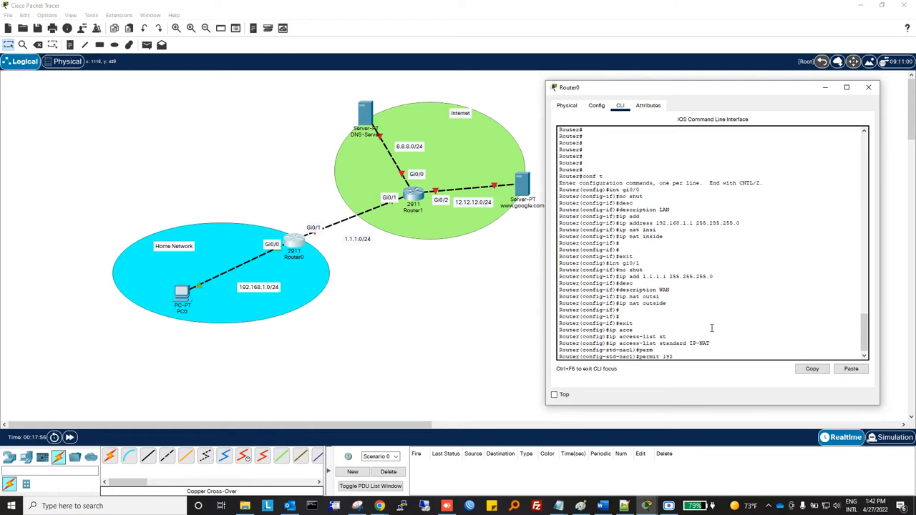
text(192.168.1.0)
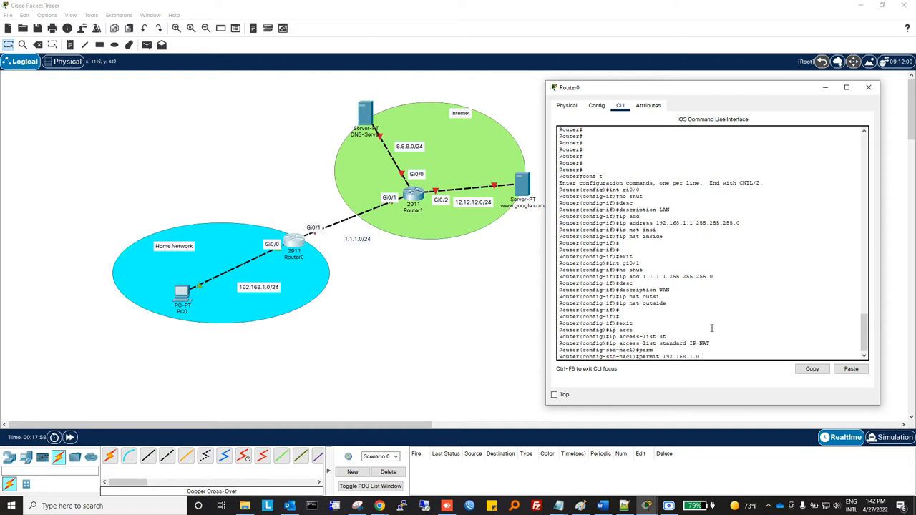
text(0.0.0.255)
text(ip nat inside source list)
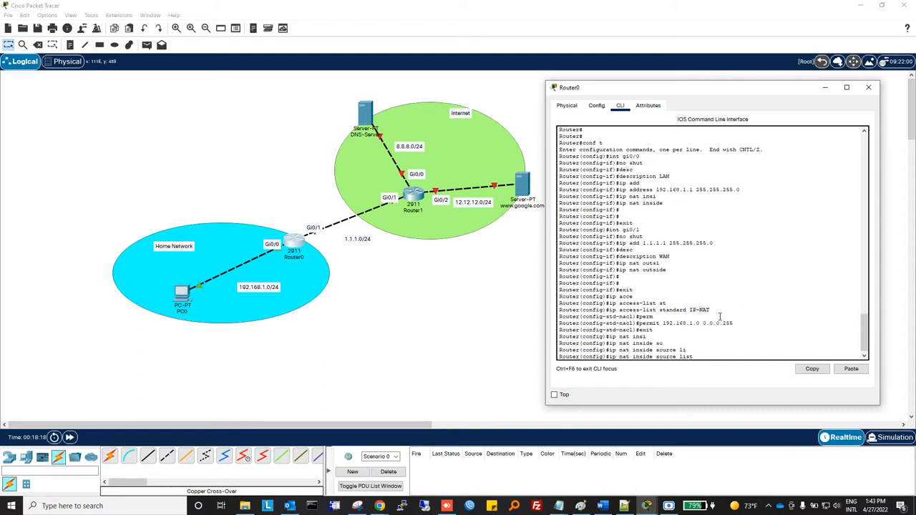
Apply NAT inside source list IP-NAT overloaded on Gi0/1, then close Router0.
text(IP-NAT interface gigabitEthernet 0/1)
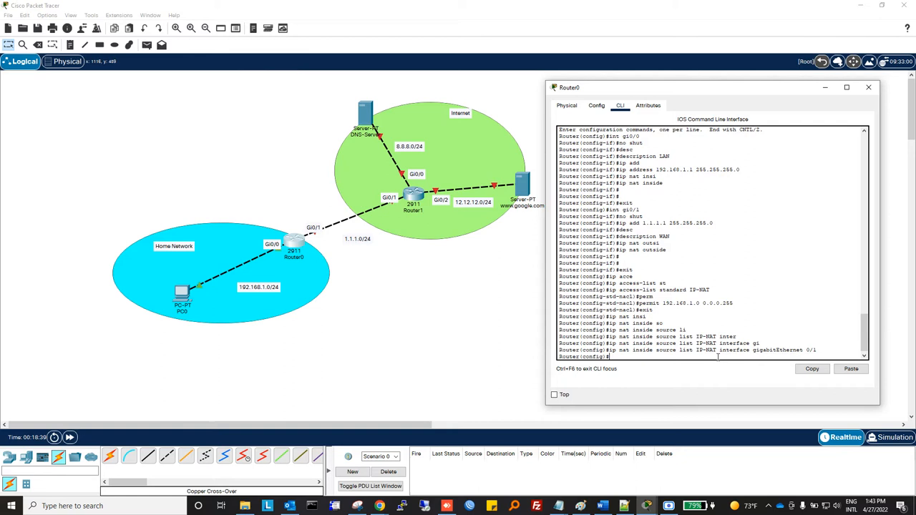
mouse_move(245, 293)
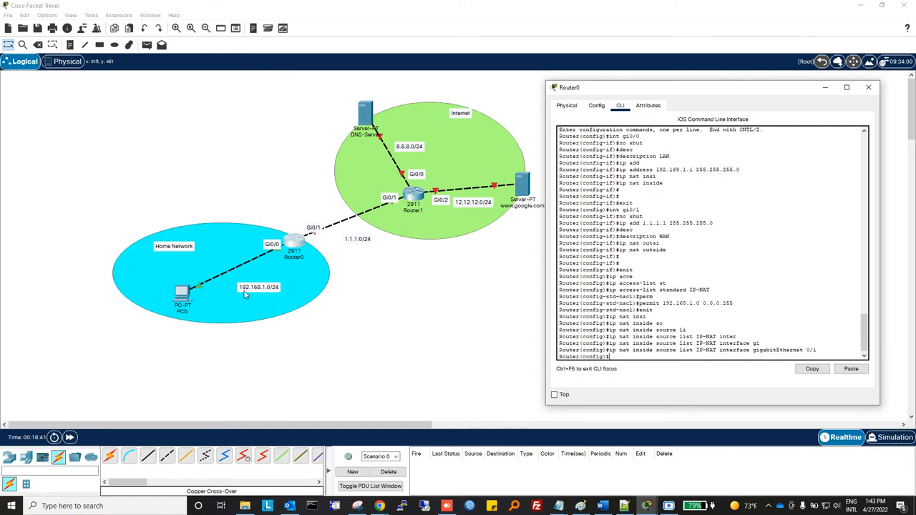
mouse_move(285, 242)
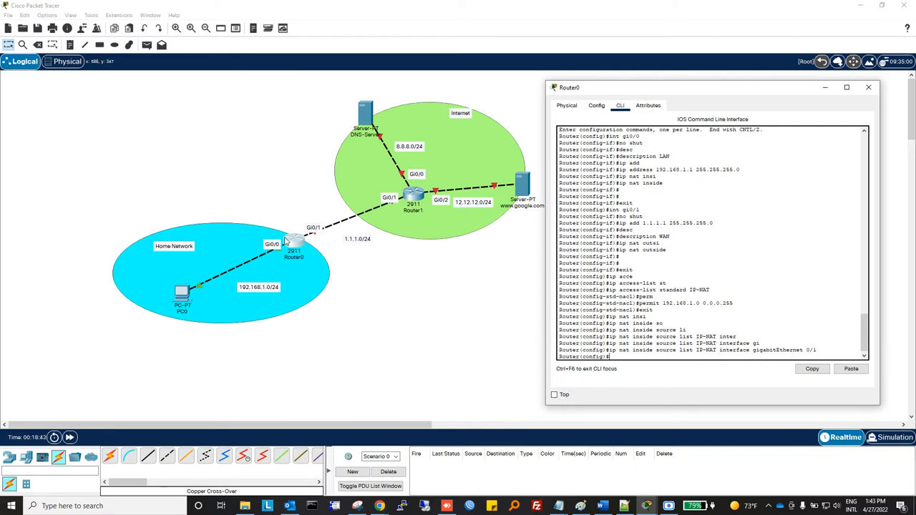
mouse_move(393, 233)
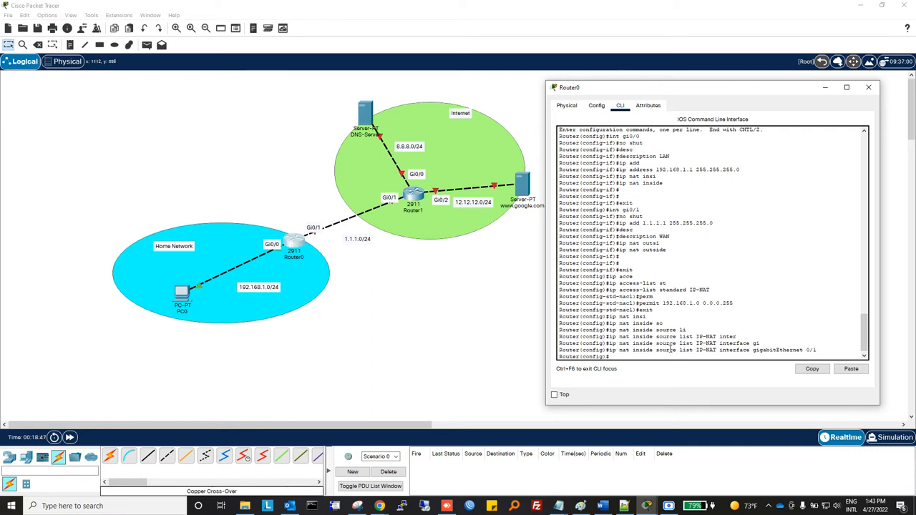
mouse_move(331, 260)
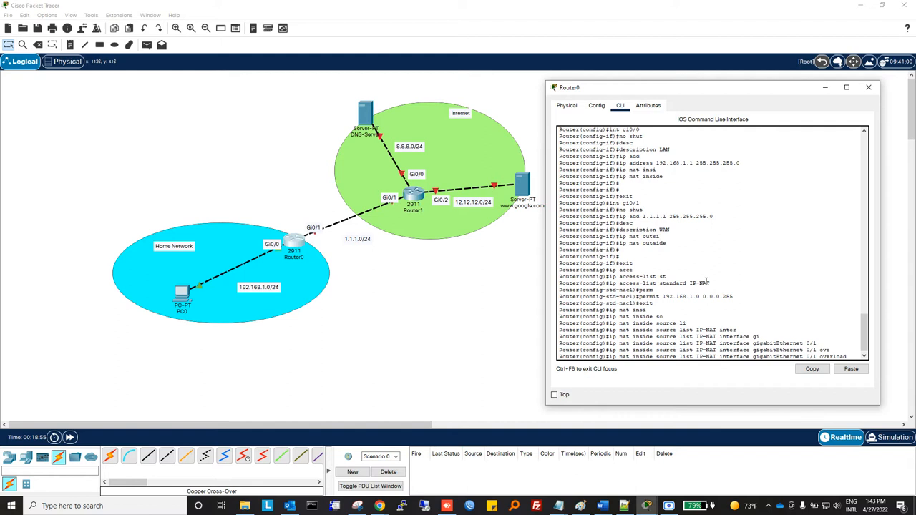
scroll(down, 3)
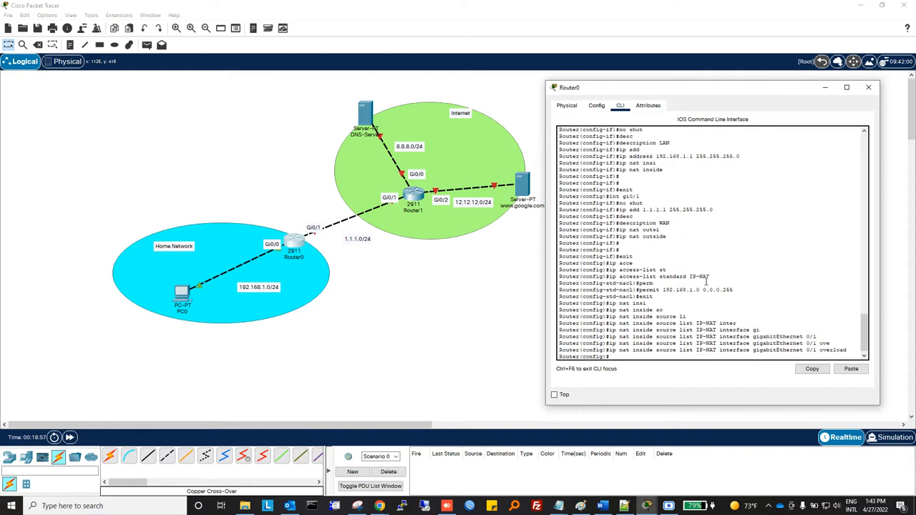
mouse_move(306, 245)
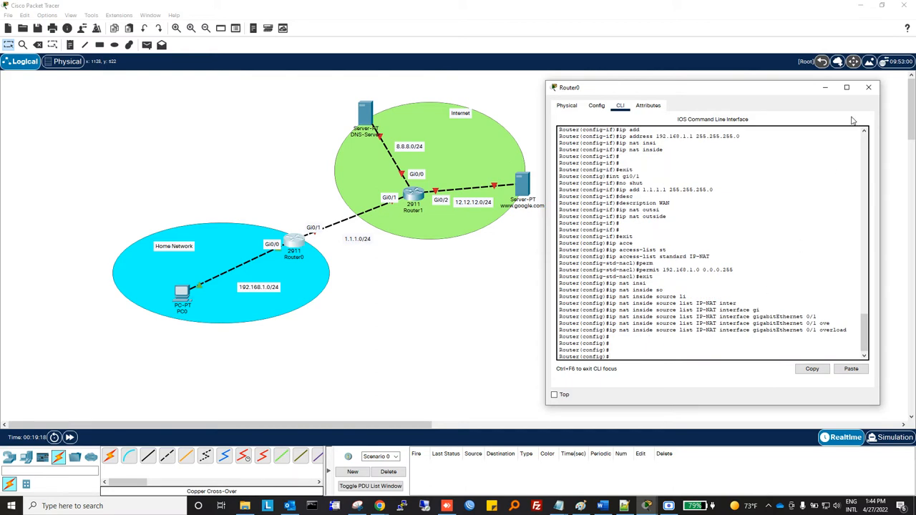
click(869, 87)
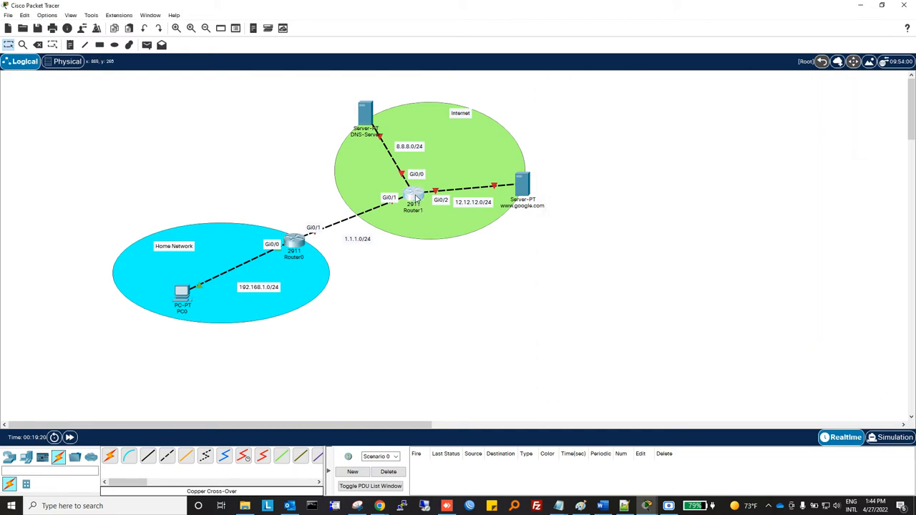
On Router1, bring up Gi0/1 with 1.1.1.2 255.255.255.0 and a description.
double_click(413, 197)
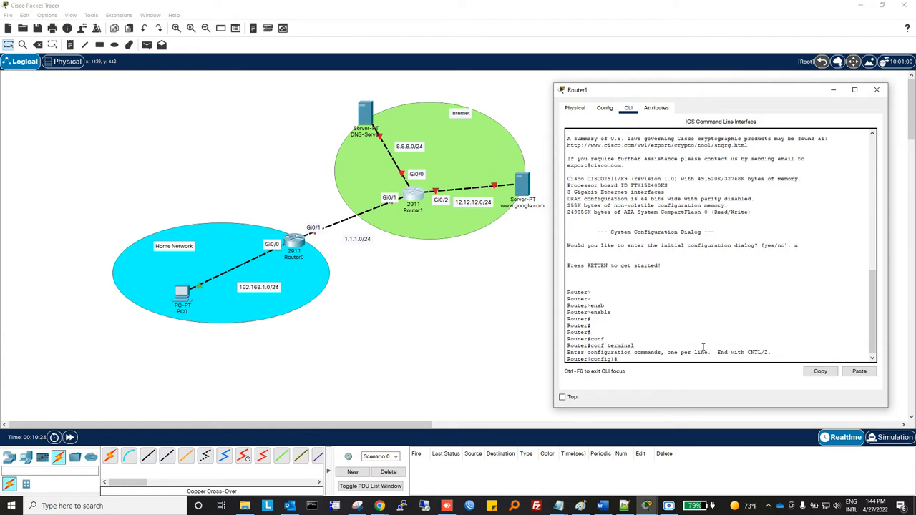
text(int gi)
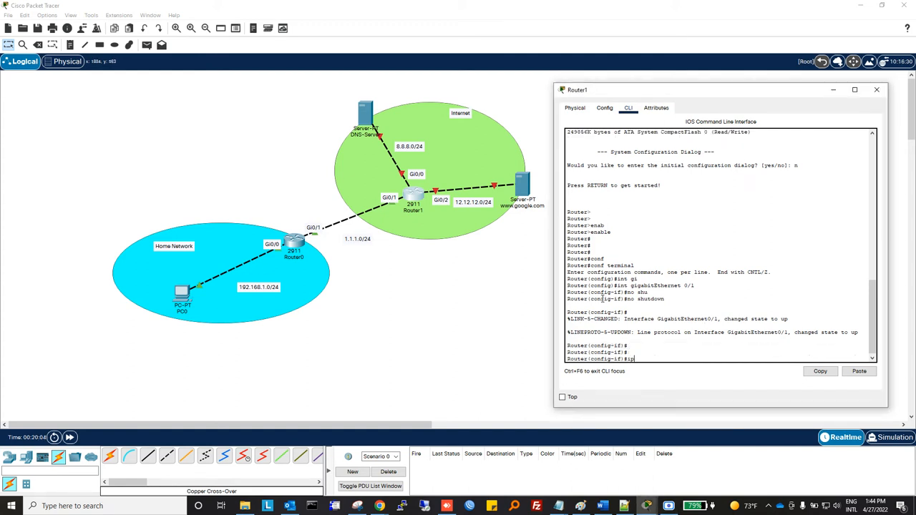
text(ip address)
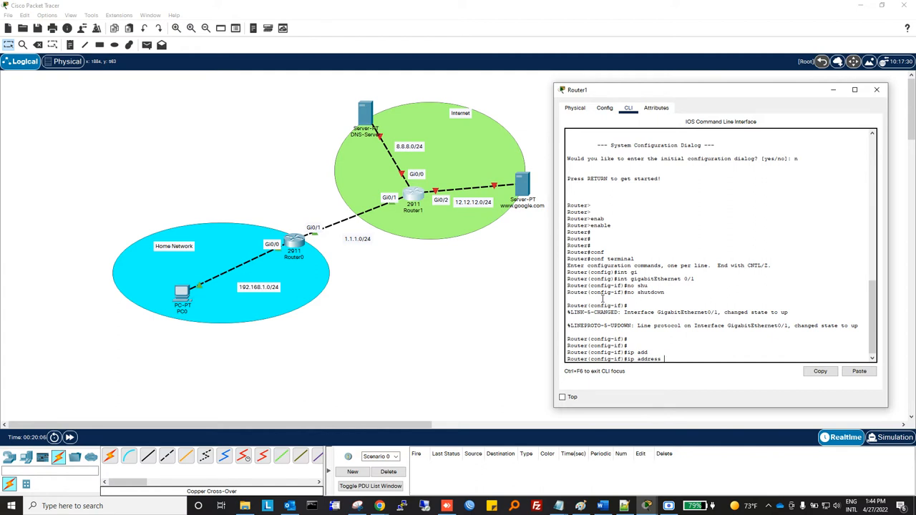
text(1.1.1.1)
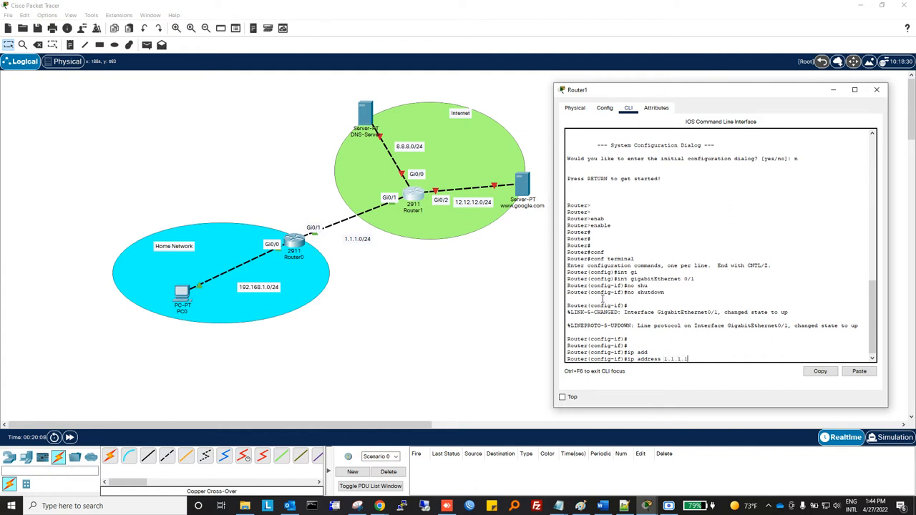
text(255.255.255.0)
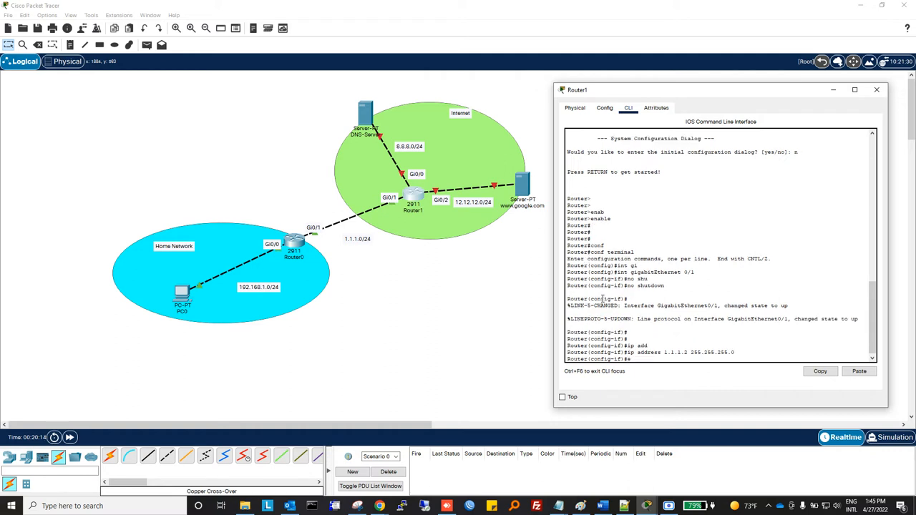
text(exit)
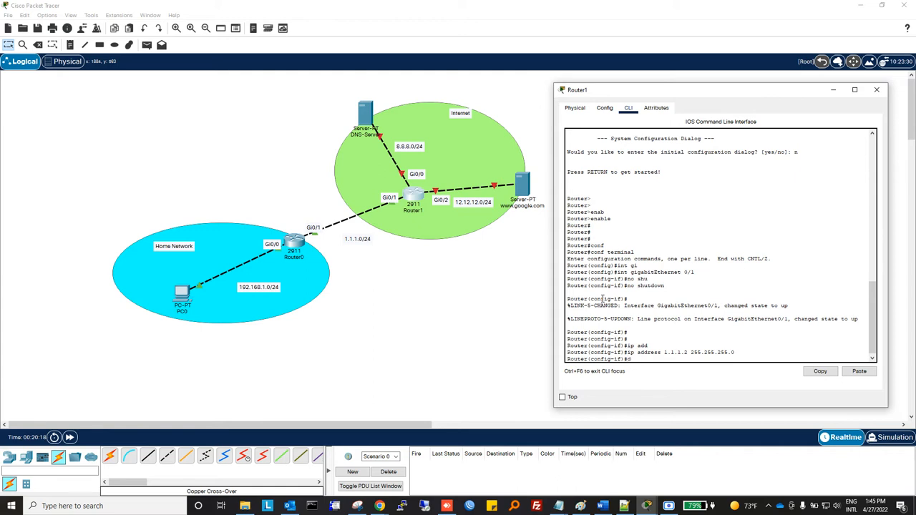
text(description V)
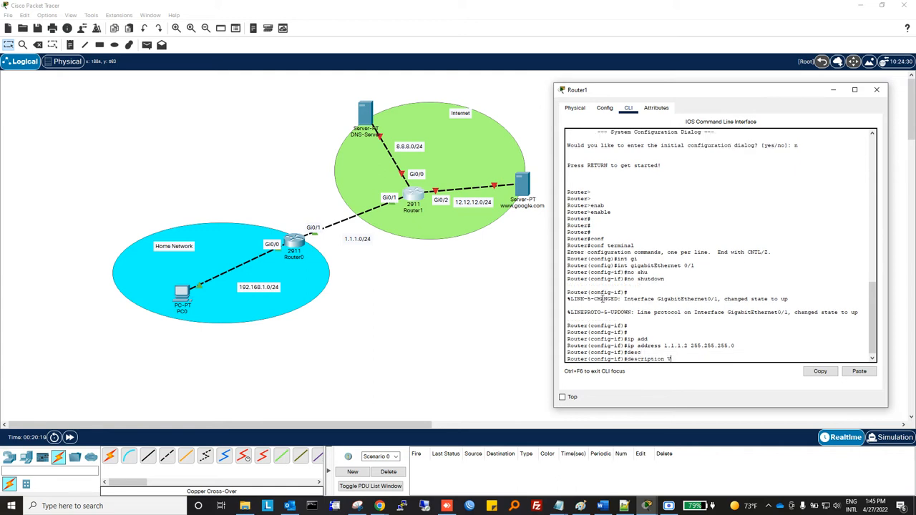
text(Client-1)
text(exit)
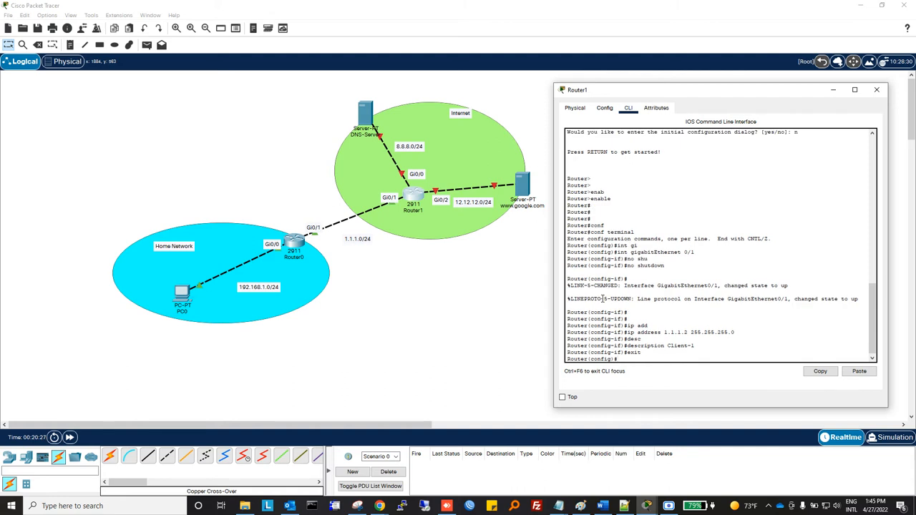
Set Gi0/0 8.8.8.1/24 (DNS) and Gi0/2 12.12.12.1/24 (web server), then close Router1.
text(int gi0/0)
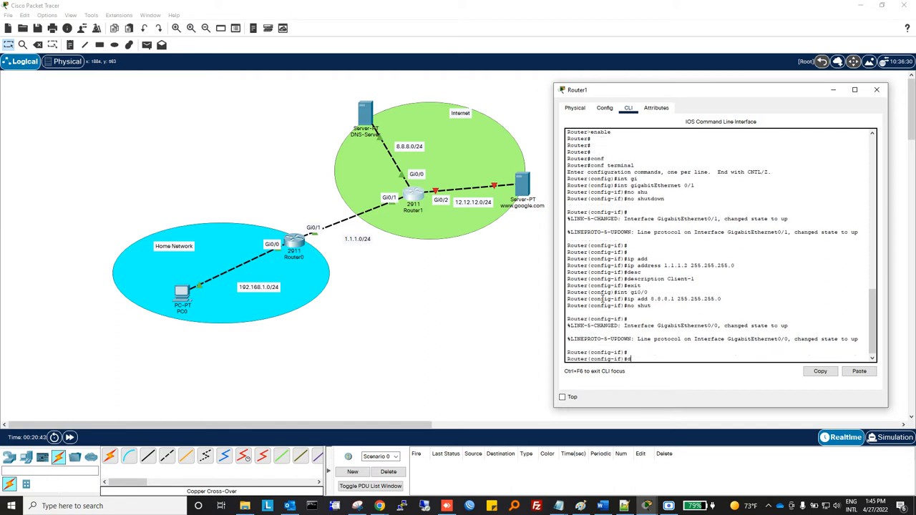
text(description DNS-Server)
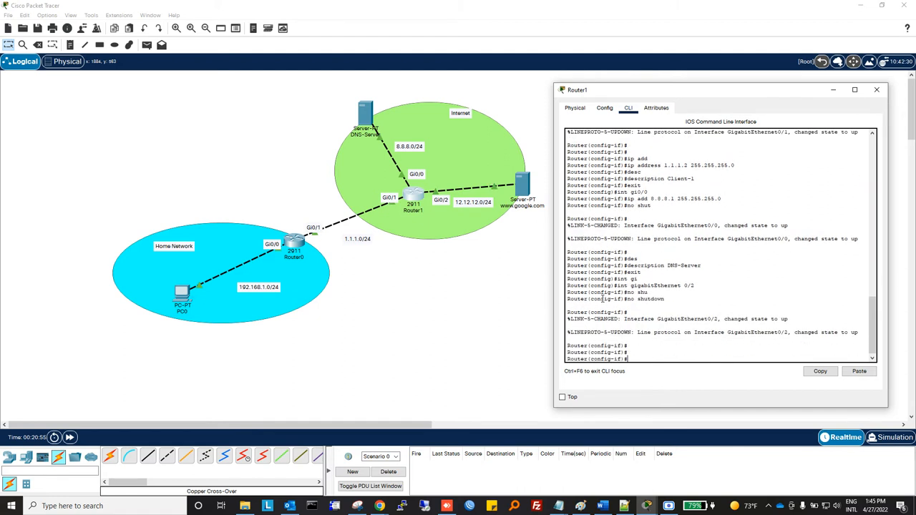
text(description)
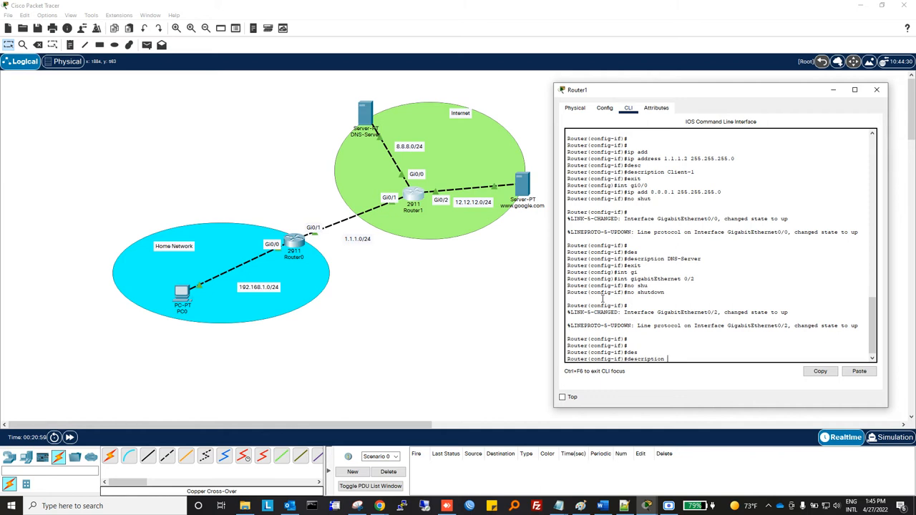
text(web server)
text(ip address 12.12.12.1)
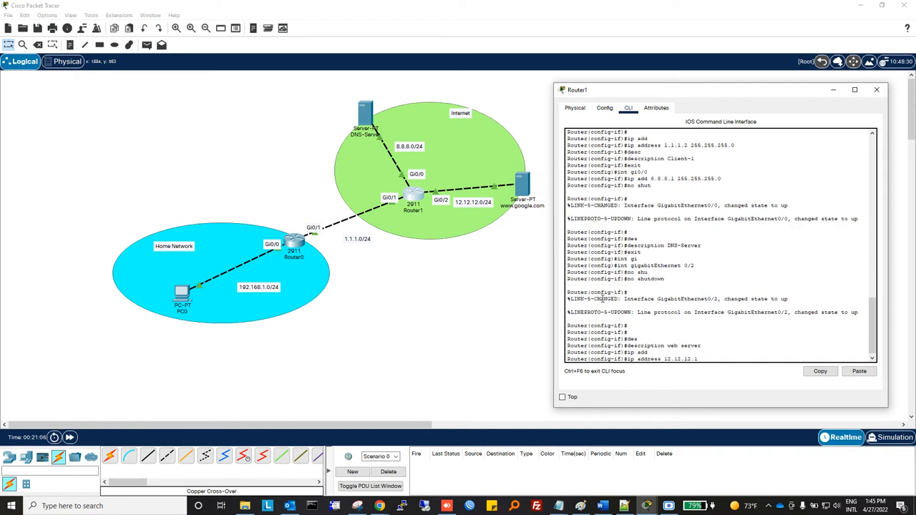
text(255.255.255.0)
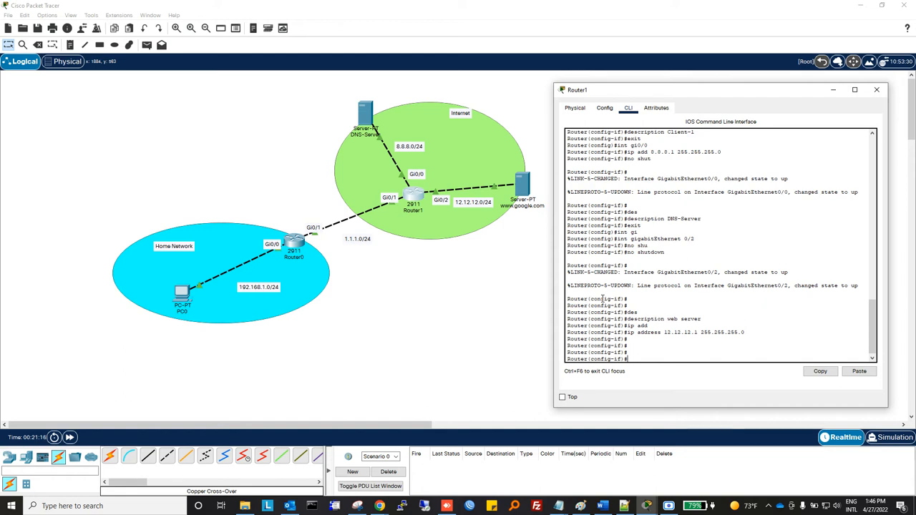
click(876, 89)
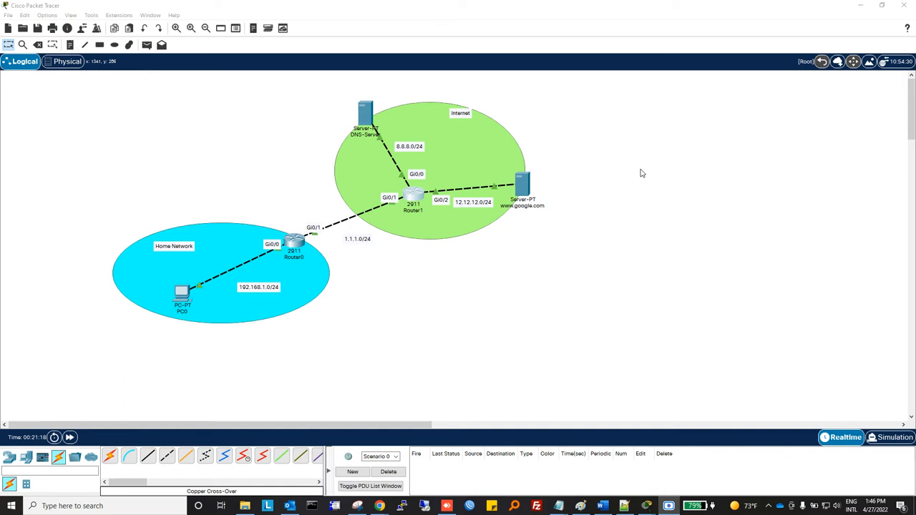
mouse_move(399, 197)
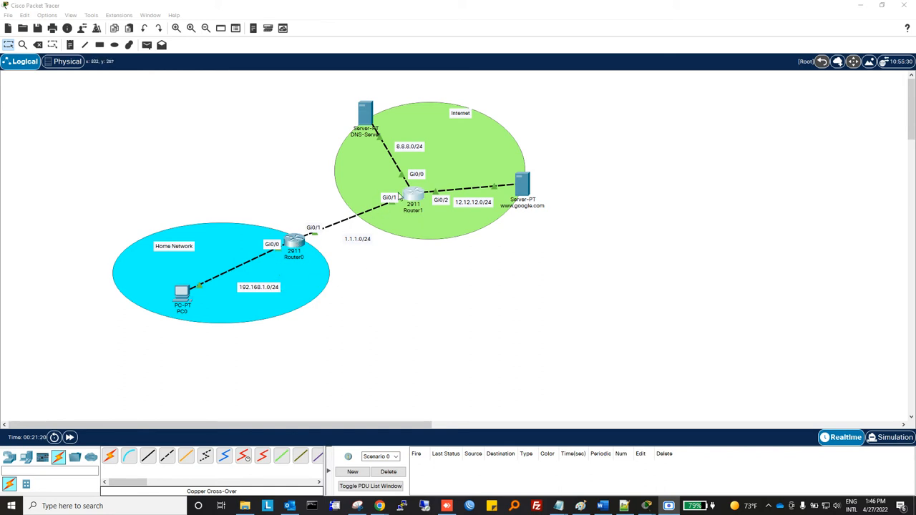
mouse_move(355, 239)
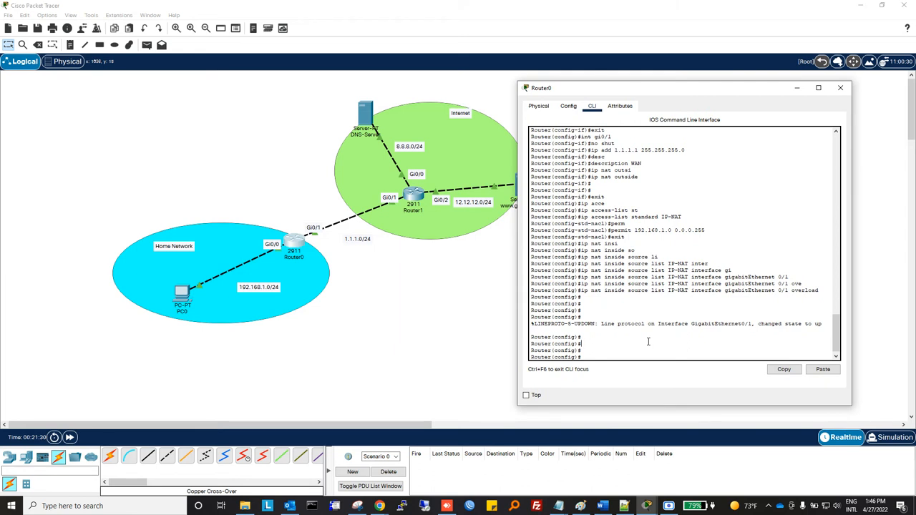
Enter 'ip route 0.0.0.0 0.0.0.0 1.1.1.2' in Router0's global config.
text(ip)
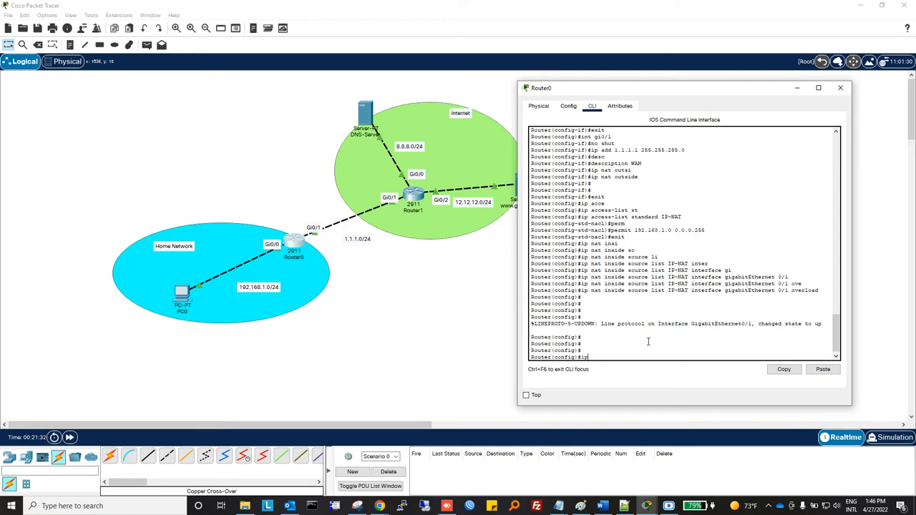
text(route 0.0.0.0 0.0.0.0)
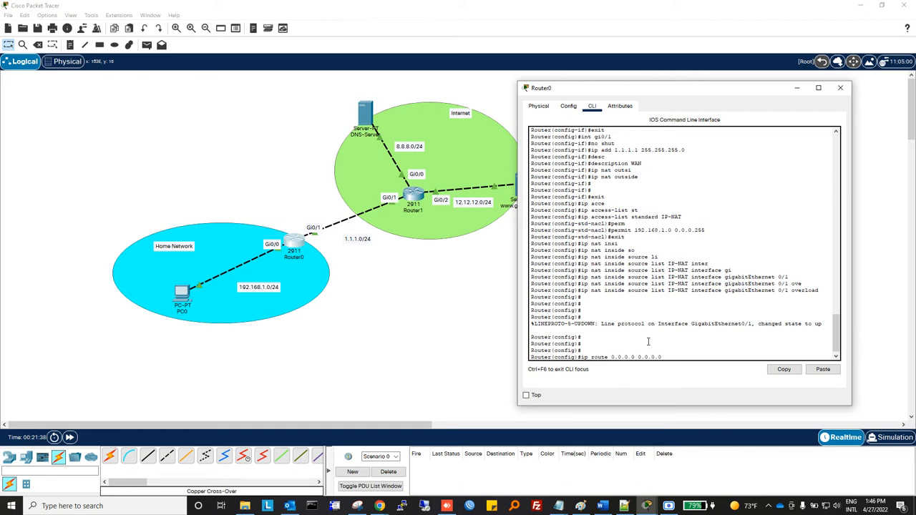
text(1.1.1.2)
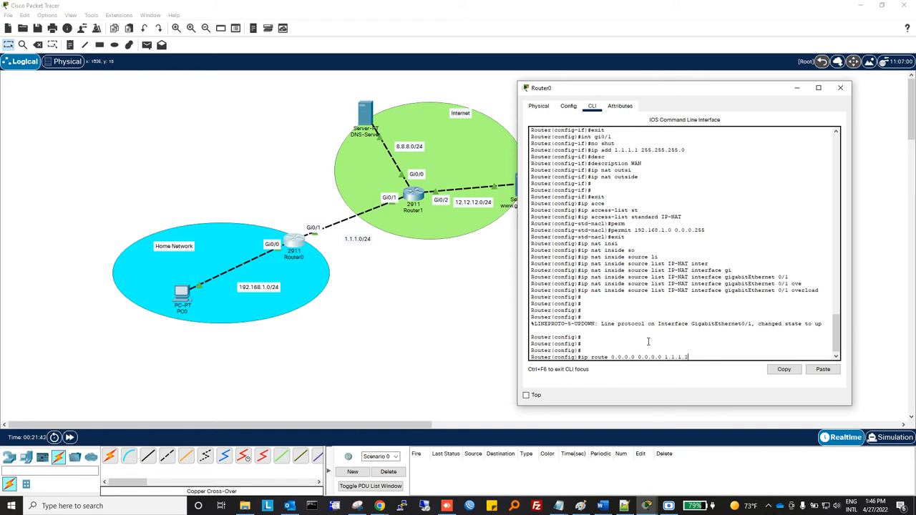
key(enter)
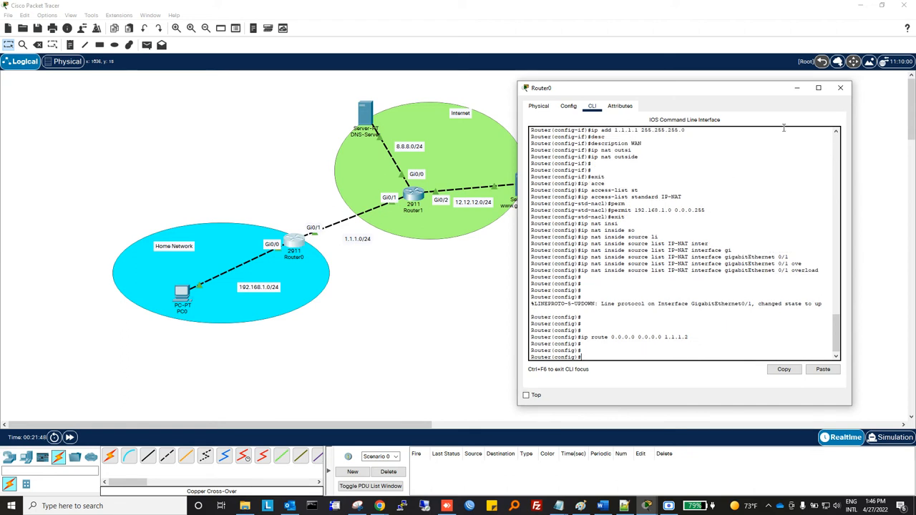
Enter PC0 IP 192.168.1.10, mask 255.255.255.0, gateway 192.168.1.1, DNS 8.8.8.8.
click(840, 87)
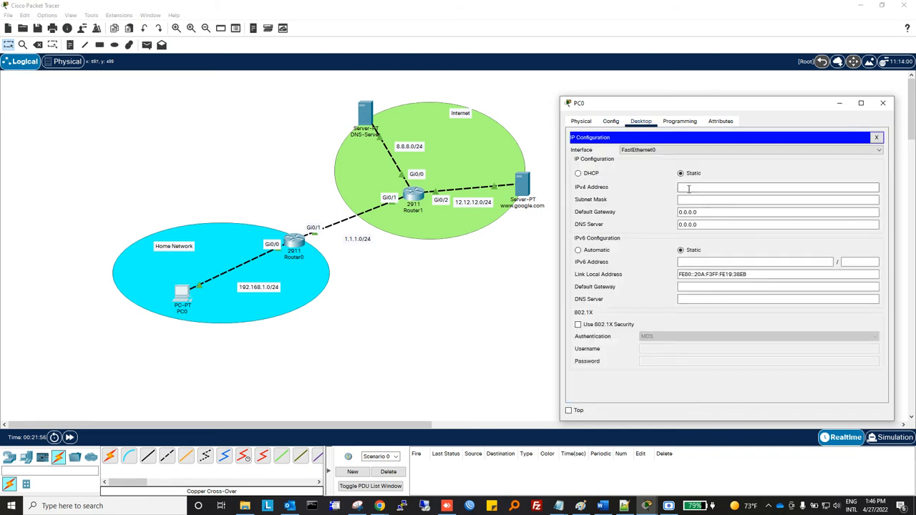
text(192.168.1.10)
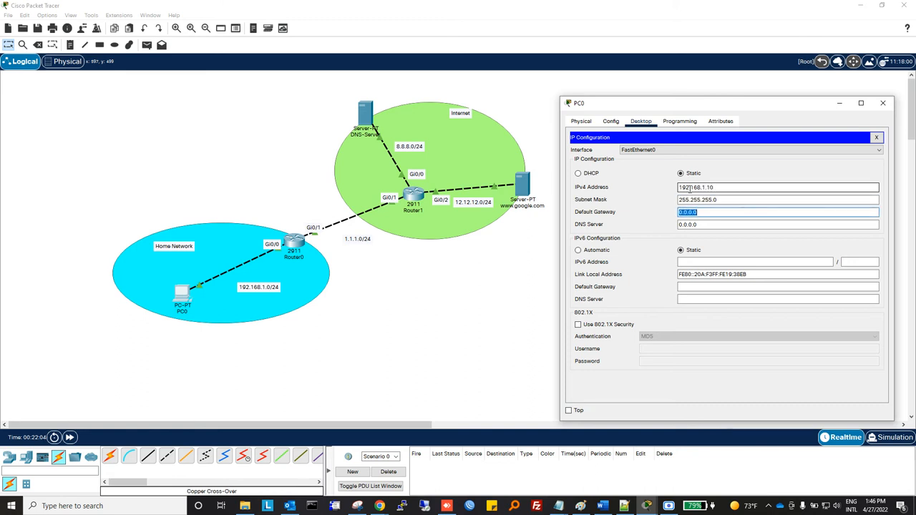
text(192.168.1.1)
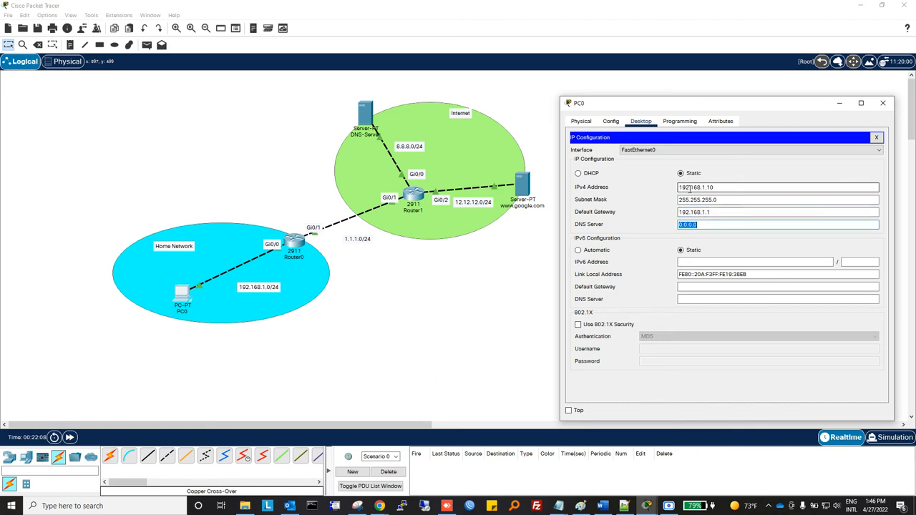
text(8.8.8.)
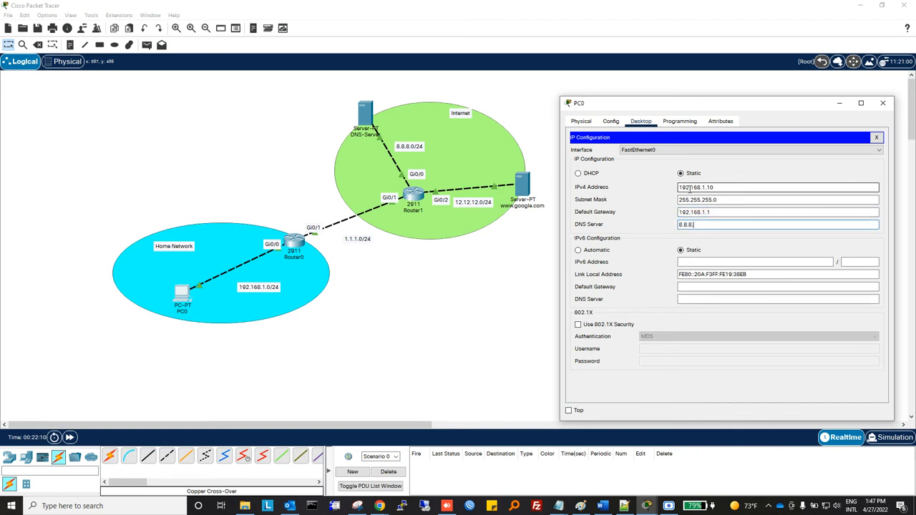
text(8)
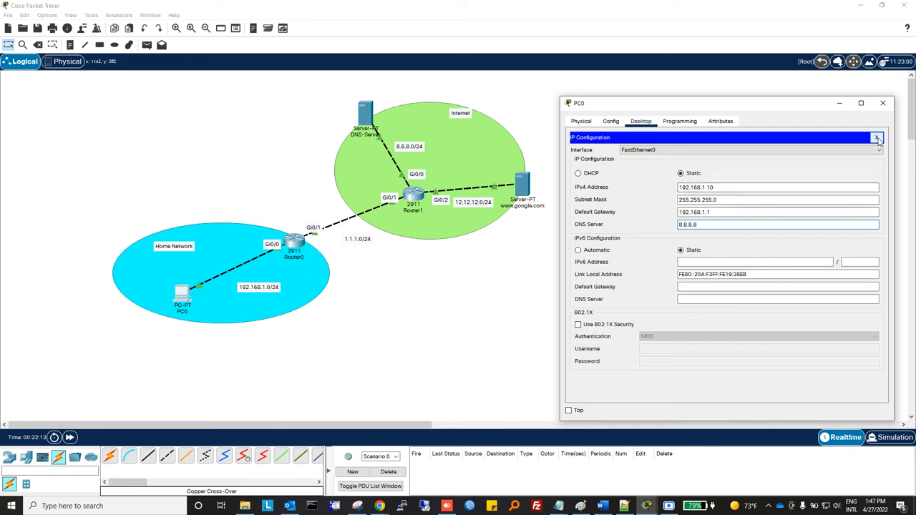
Close PC0 and give DNS-Server IP 8.8.8.8, mask 255.255.255.0, gateway 8.8.8.1.
click(878, 137)
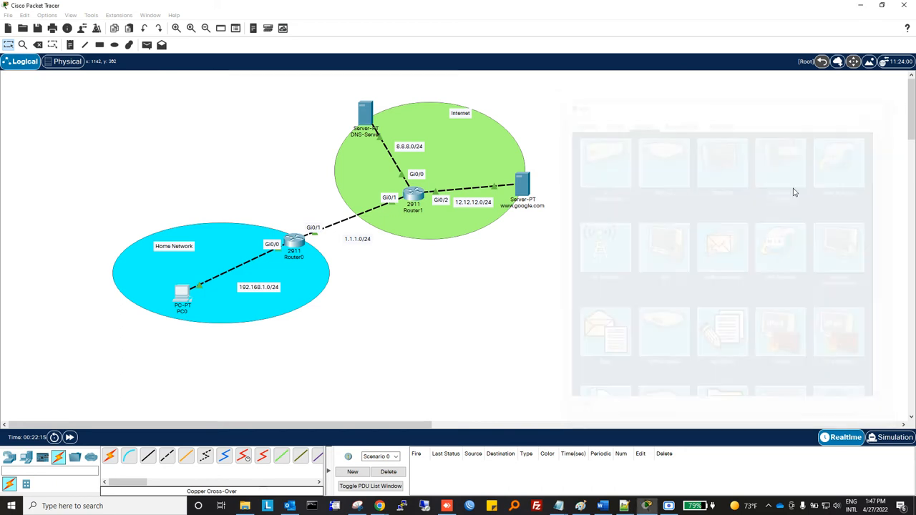
mouse_move(365, 114)
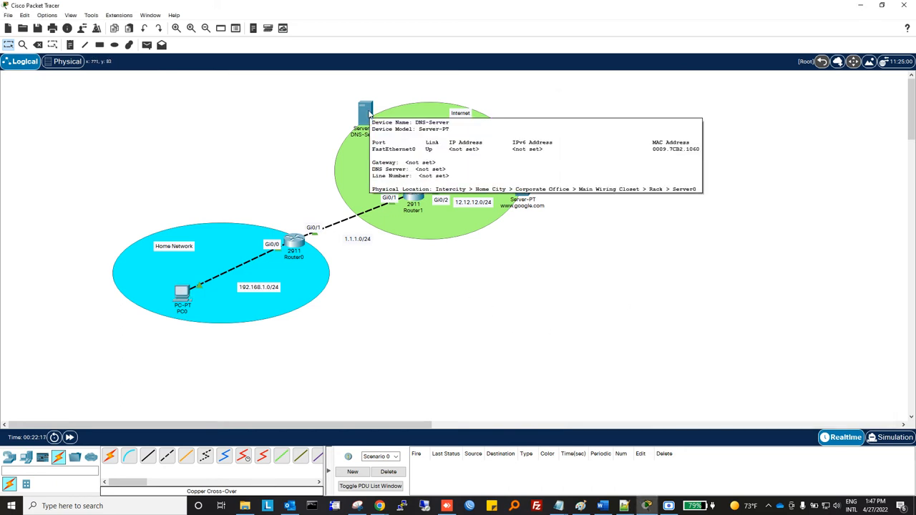
double_click(365, 111)
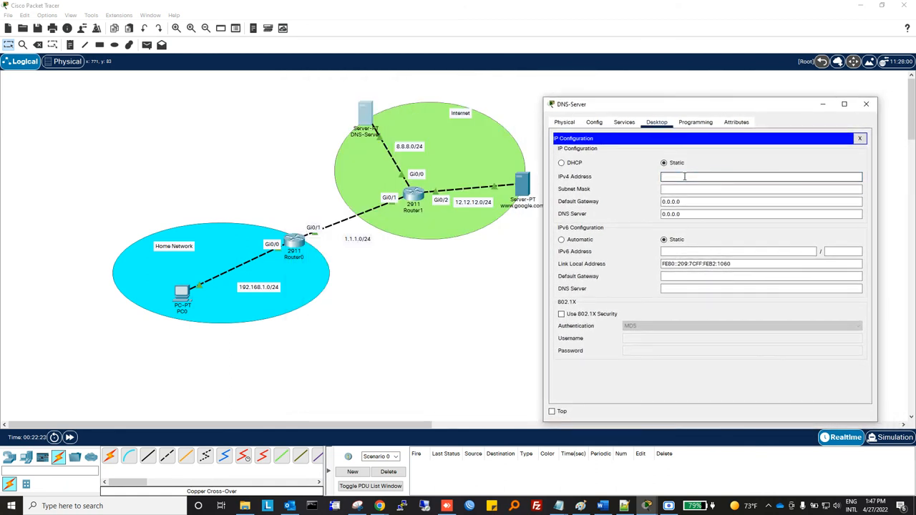
text(8.8.8.8)
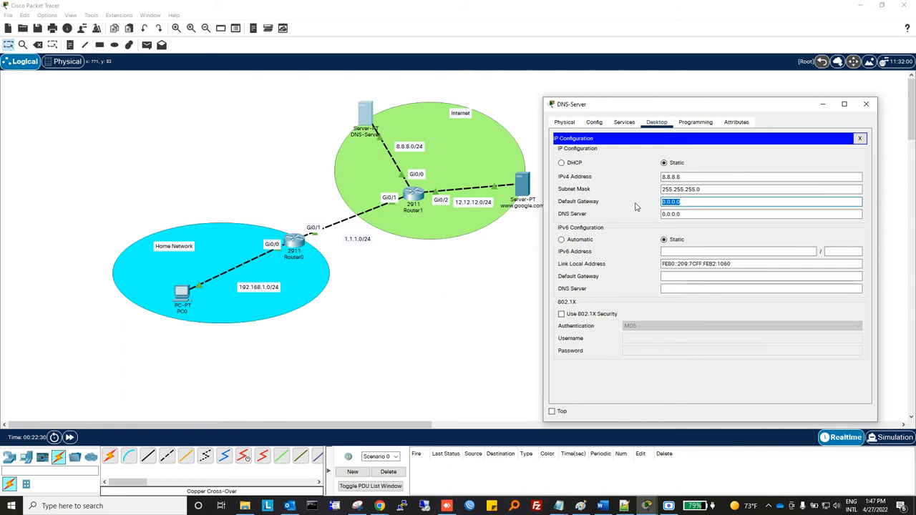
text(8.8.8.1)
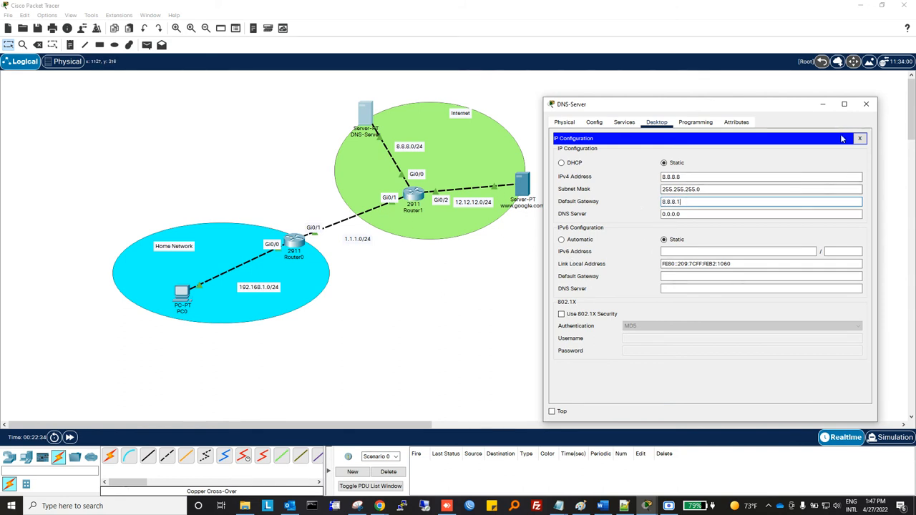
click(624, 122)
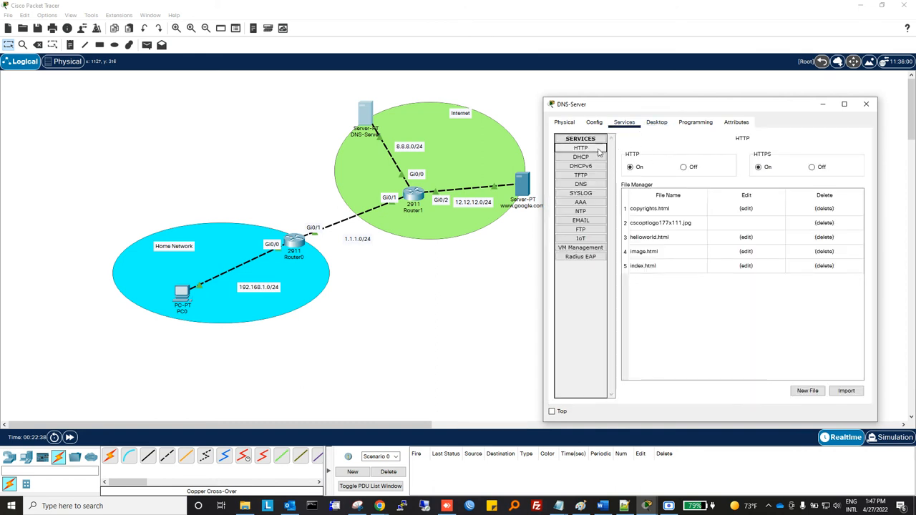
click(581, 184)
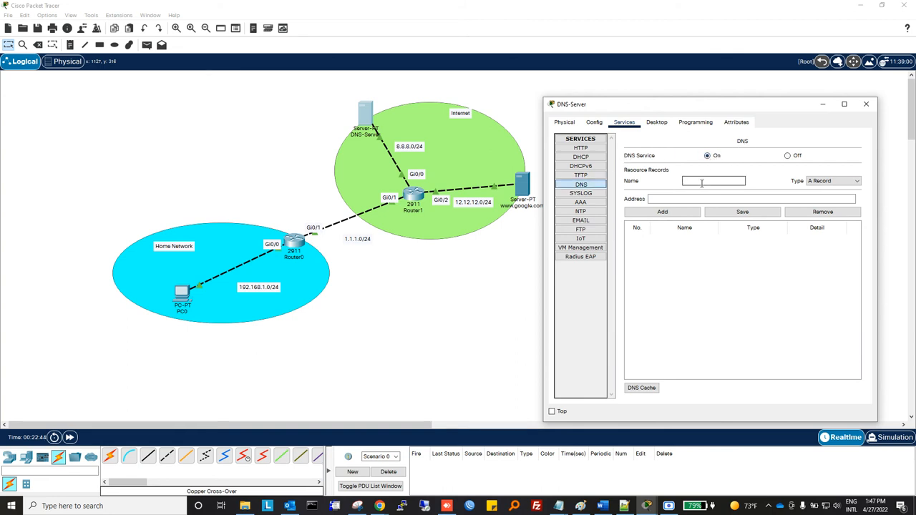
text(www.goo)
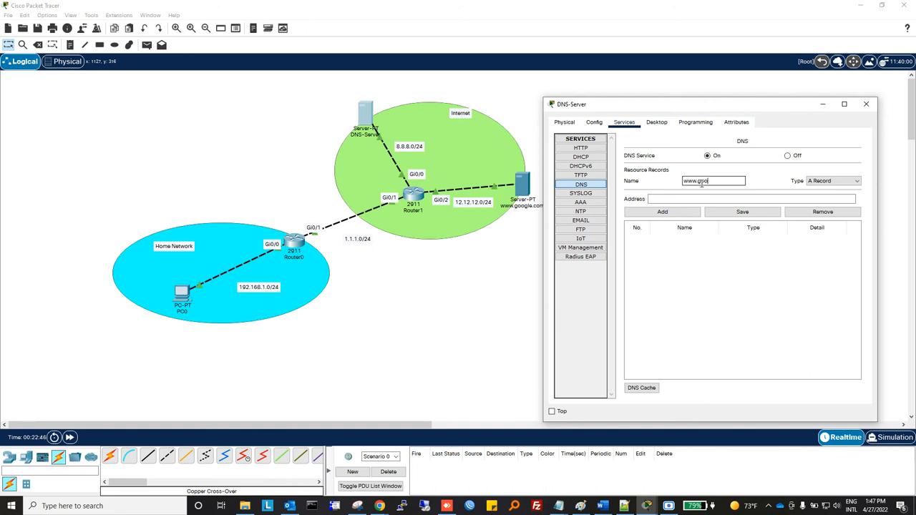
text(ogle.com)
click(752, 199)
text(12.12.12.12)
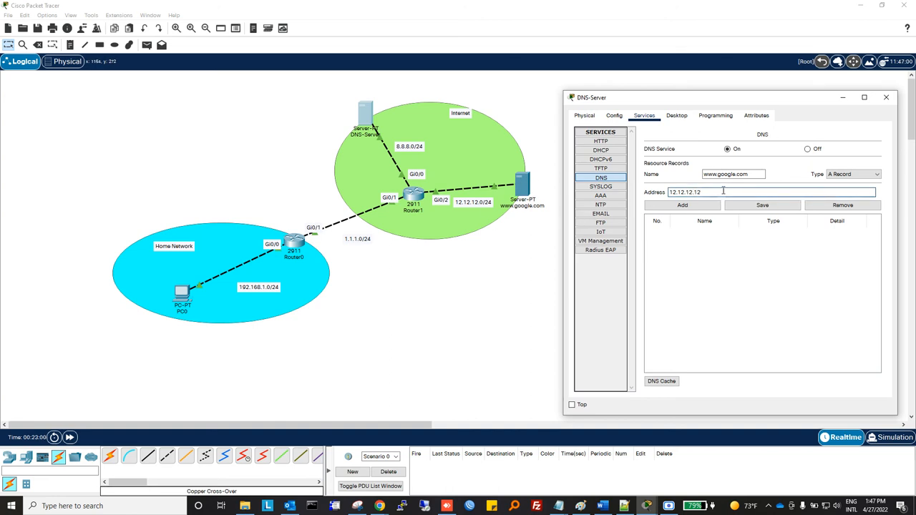
click(681, 205)
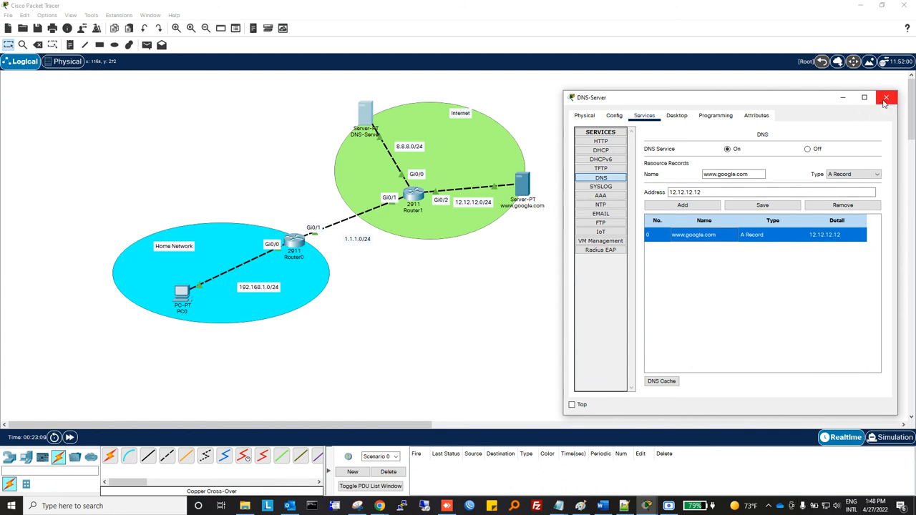
click(886, 98)
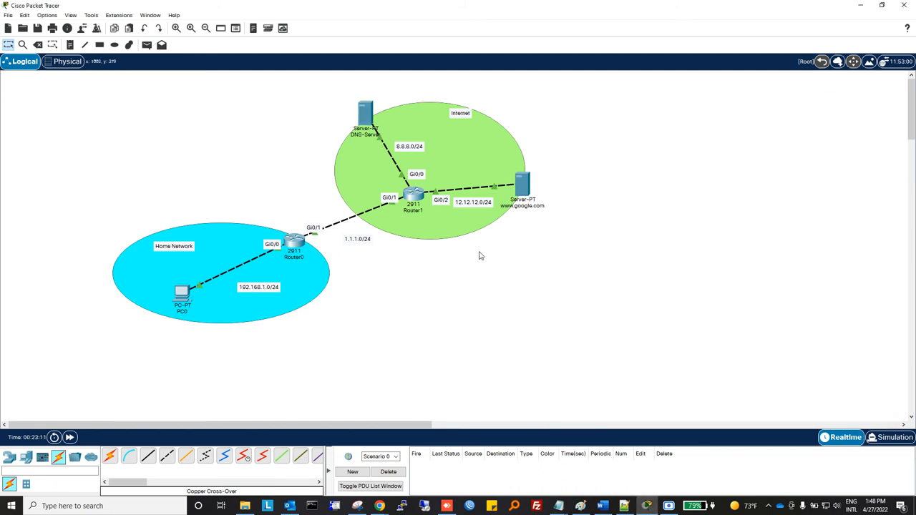
double_click(522, 183)
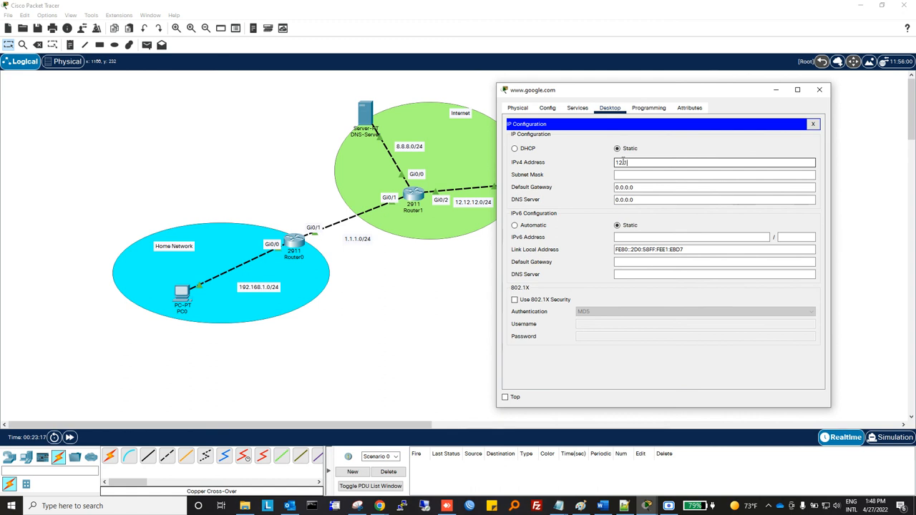
text(12.12.12.12)
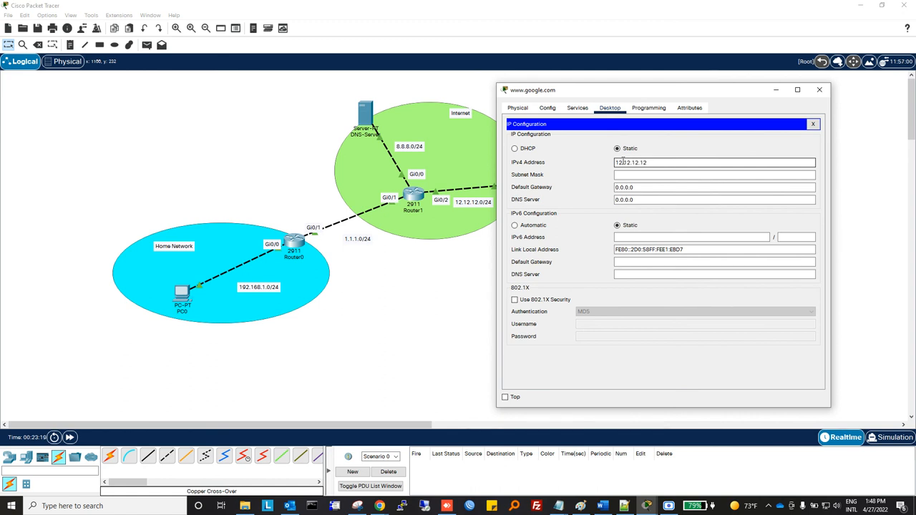
text(255.255.255.0)
text(12.12.12.1)
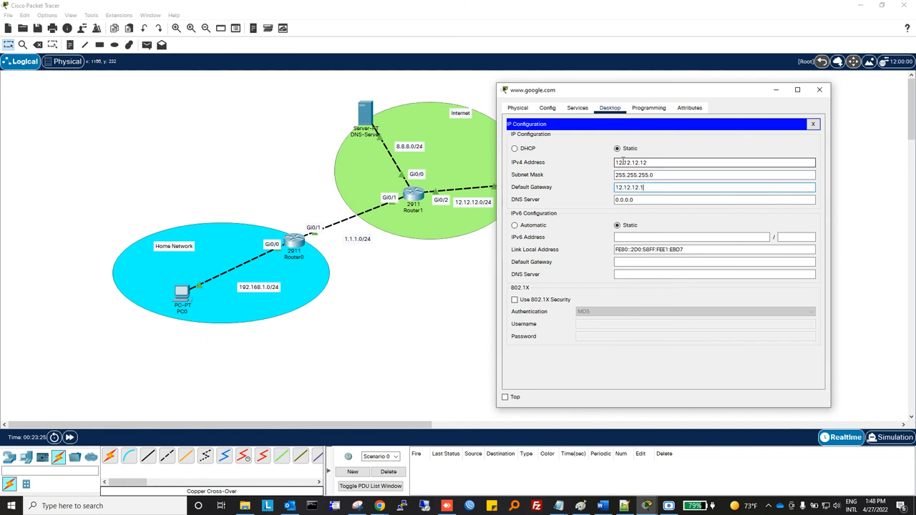
click(813, 124)
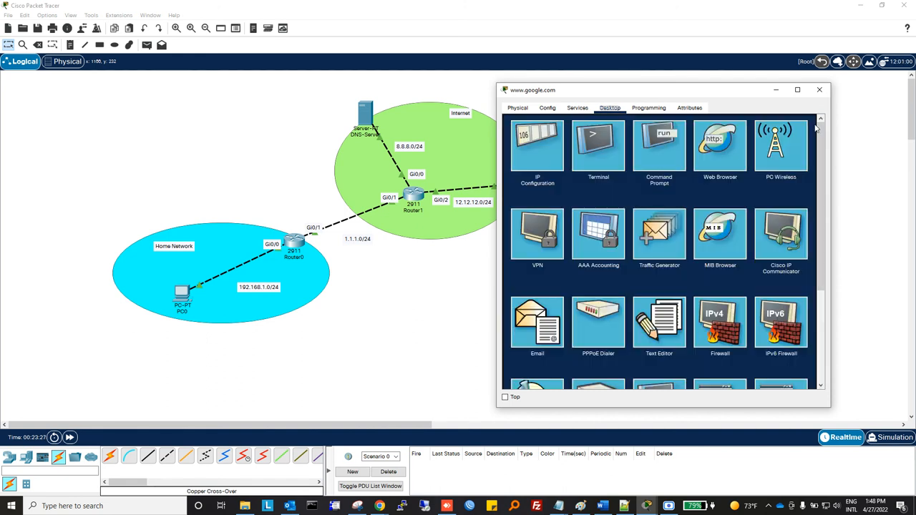
click(819, 89)
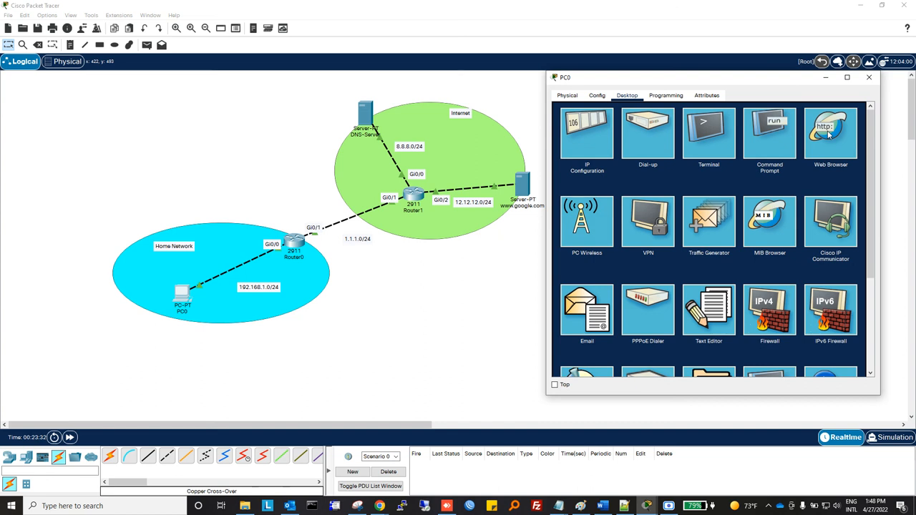
click(831, 132)
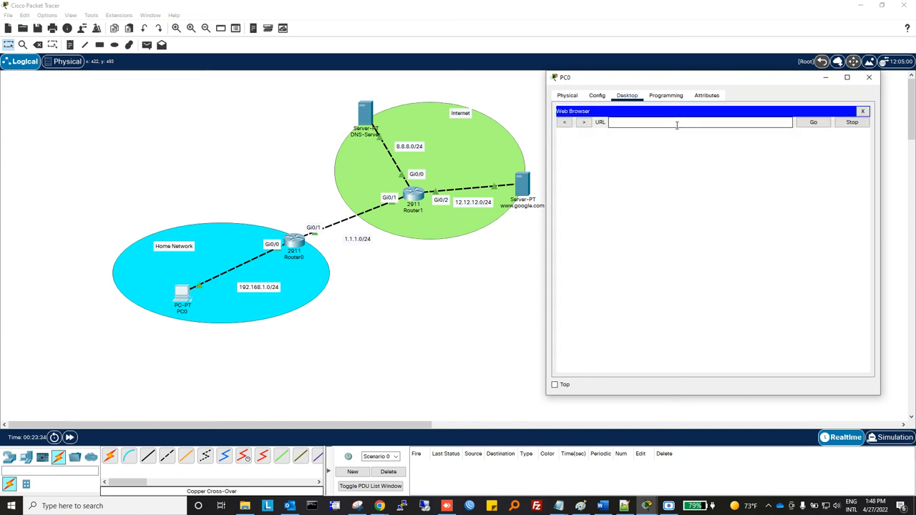
text(www.google)
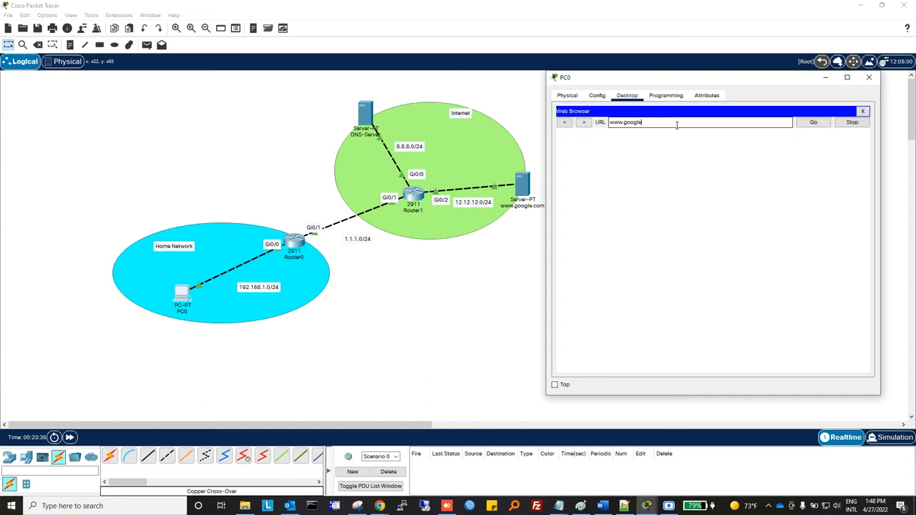
text(http://www.google.com)
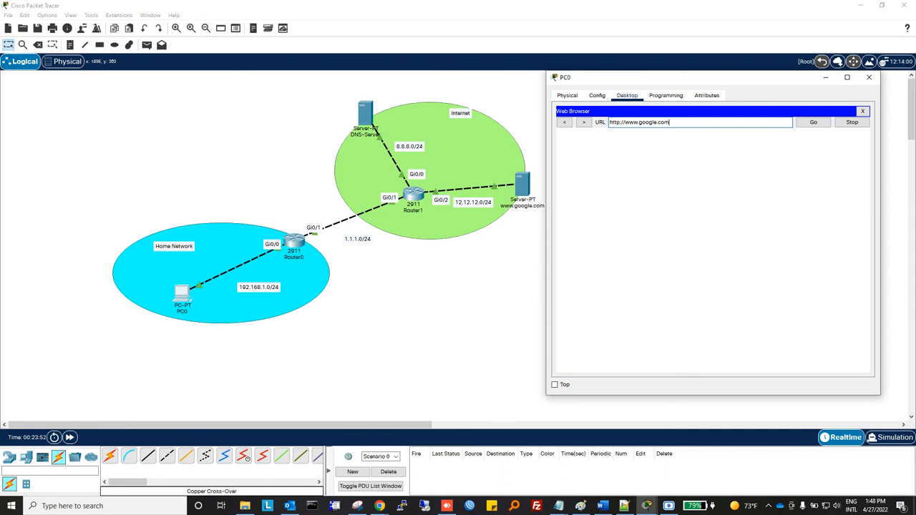
click(813, 122)
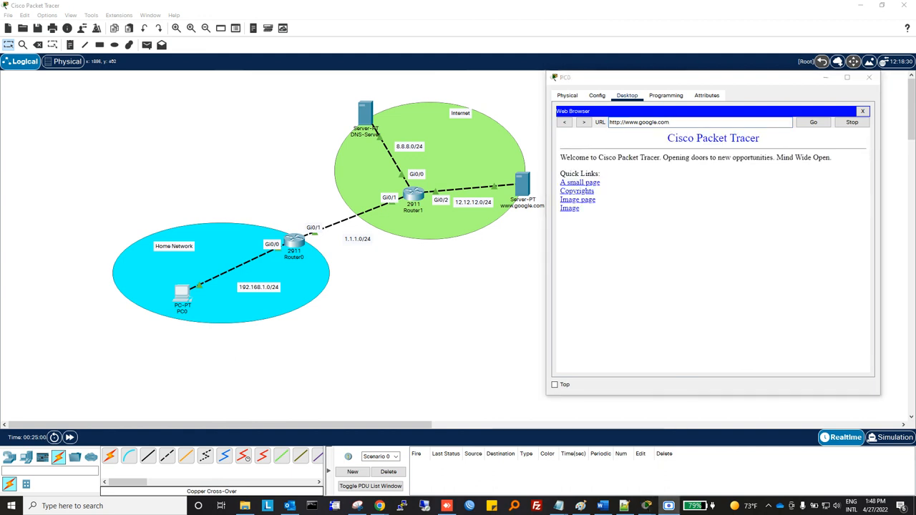
mouse_move(700, 223)
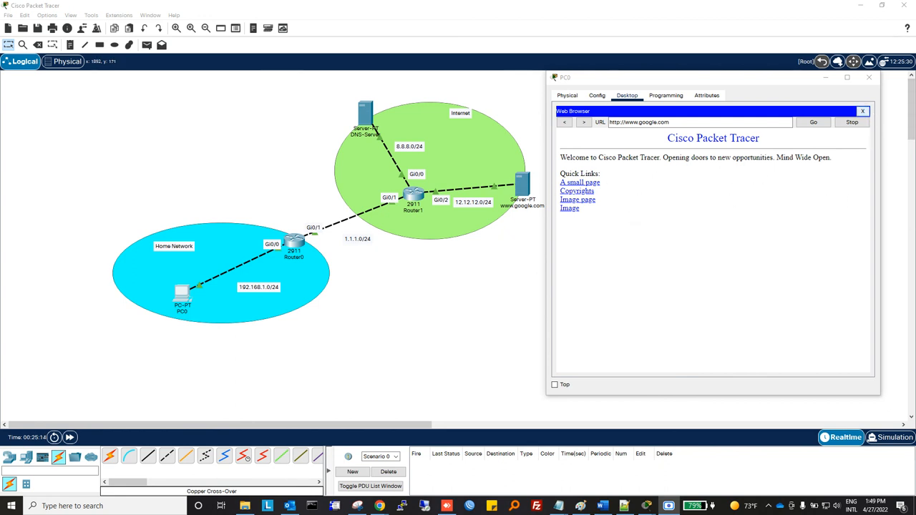
click(862, 111)
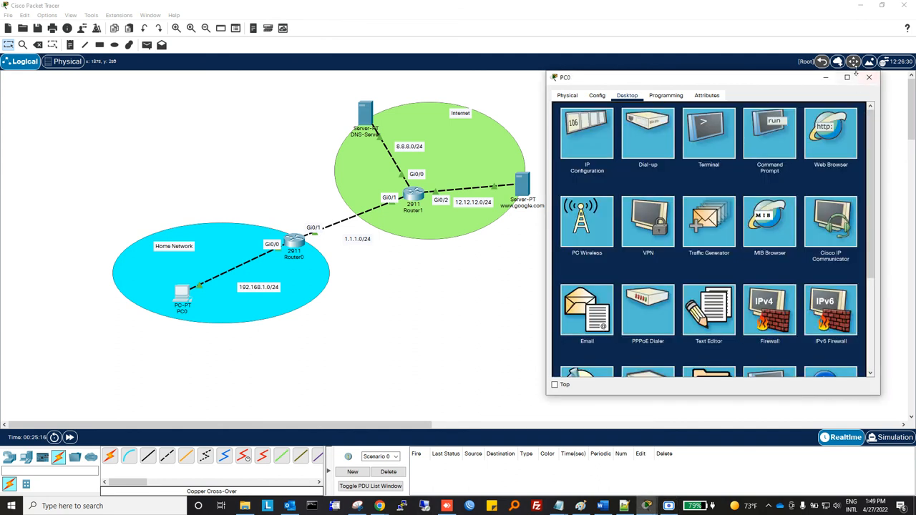
mouse_move(825, 77)
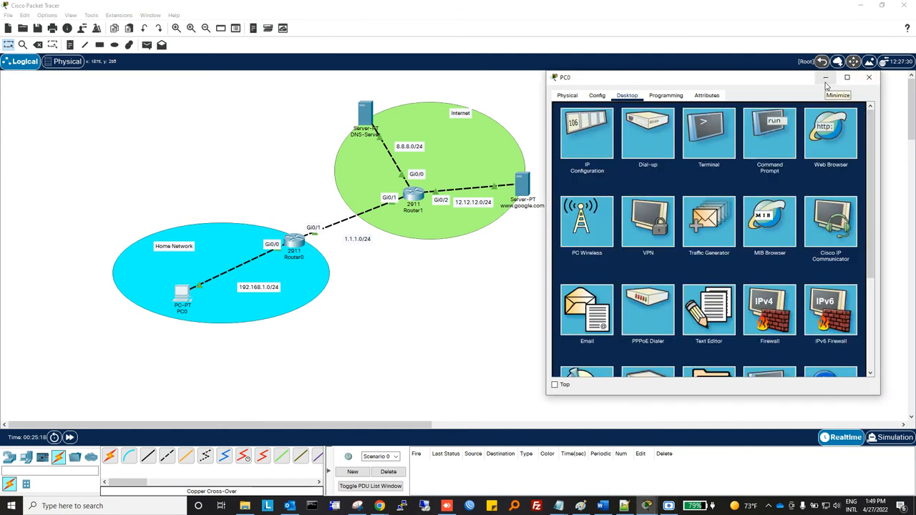